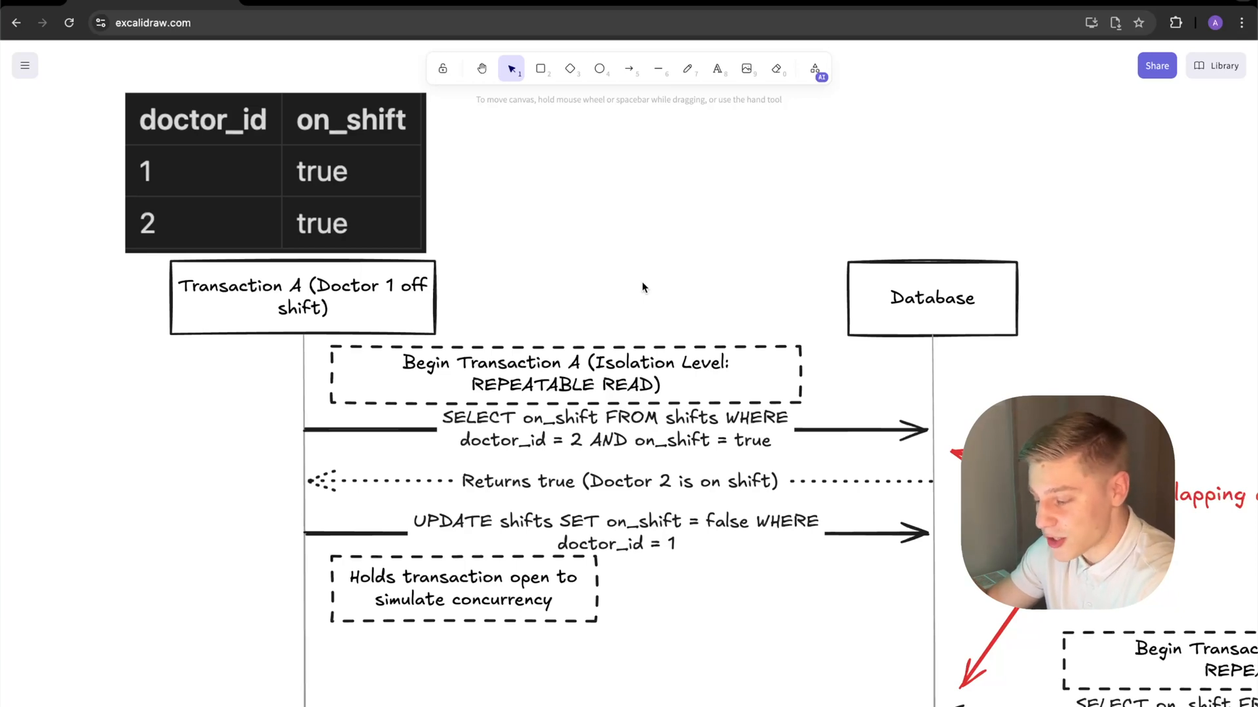
pyautogui.moveTo(597, 311)
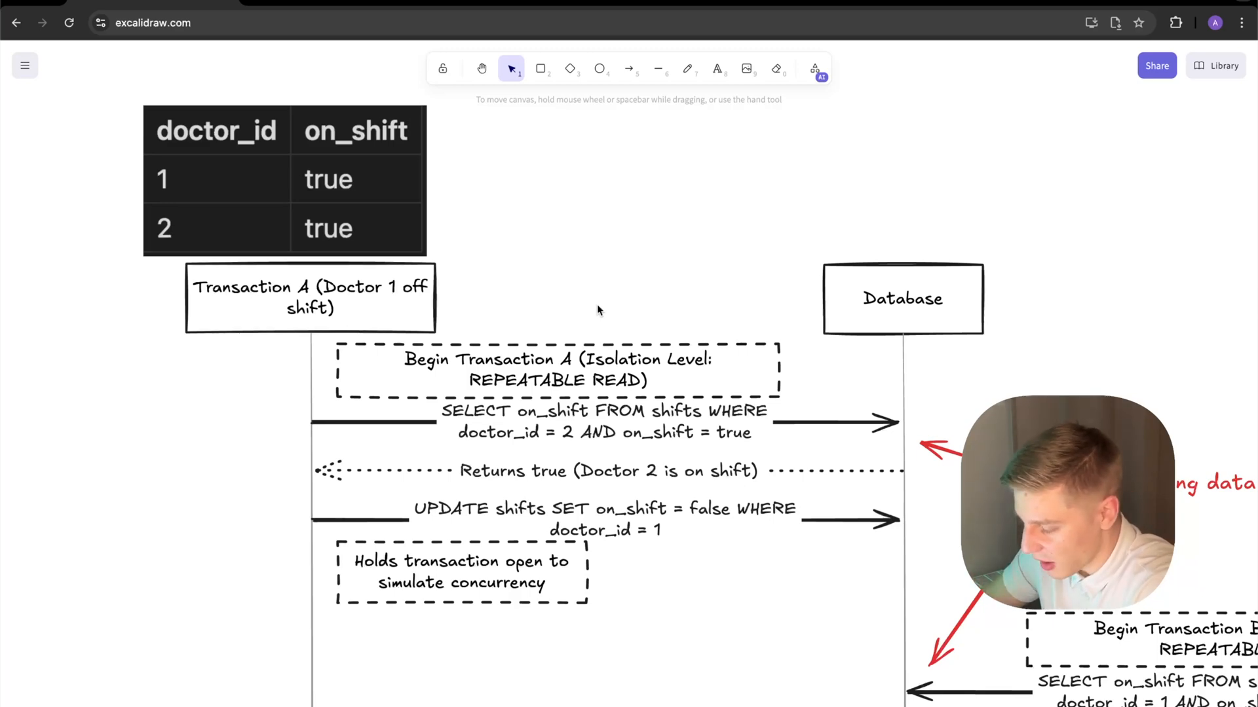
# Inspect the Begin Transaction A note on the write-skew diagram, then clear the selection.
pyautogui.scroll(-3)
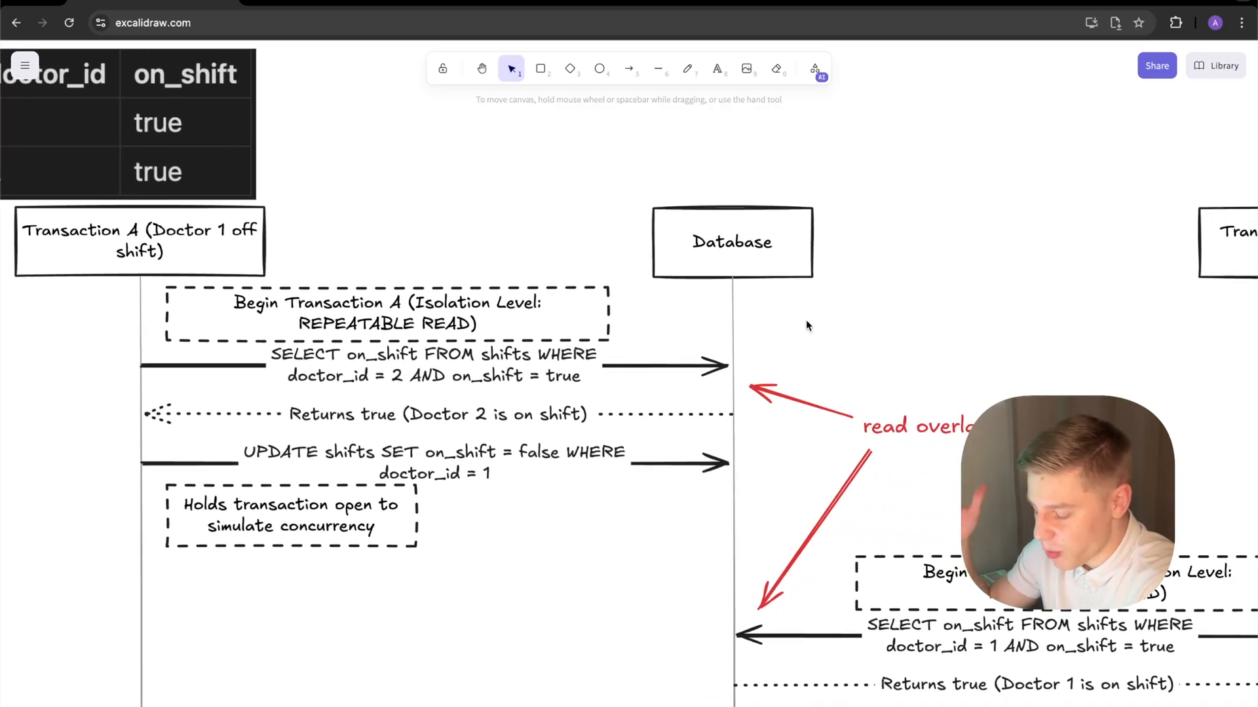
pyautogui.moveTo(808, 387)
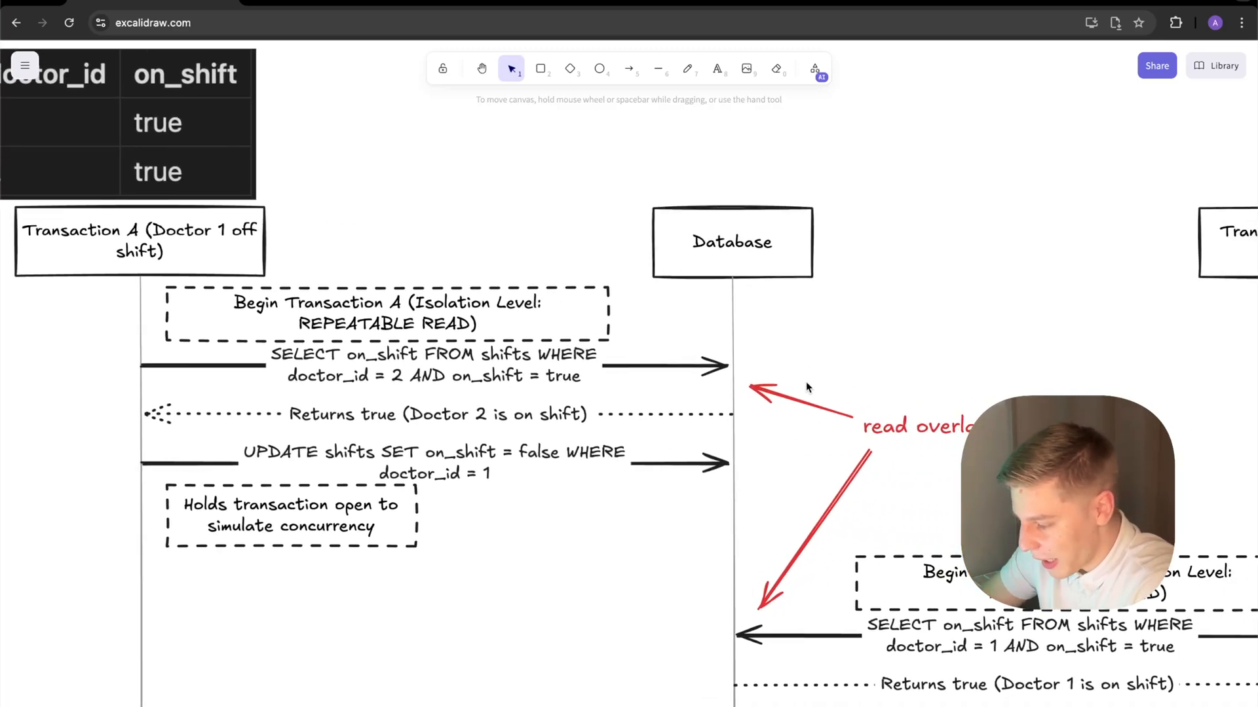
pyautogui.moveTo(692, 371)
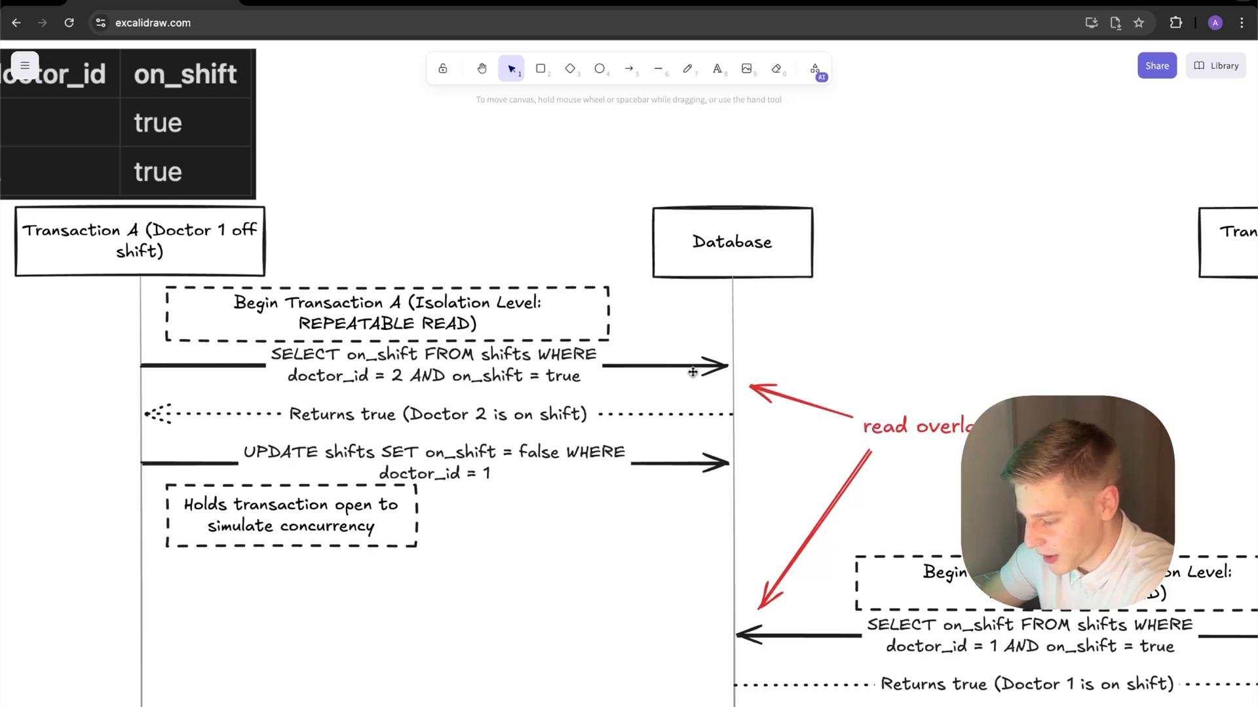
pyautogui.click(386, 313)
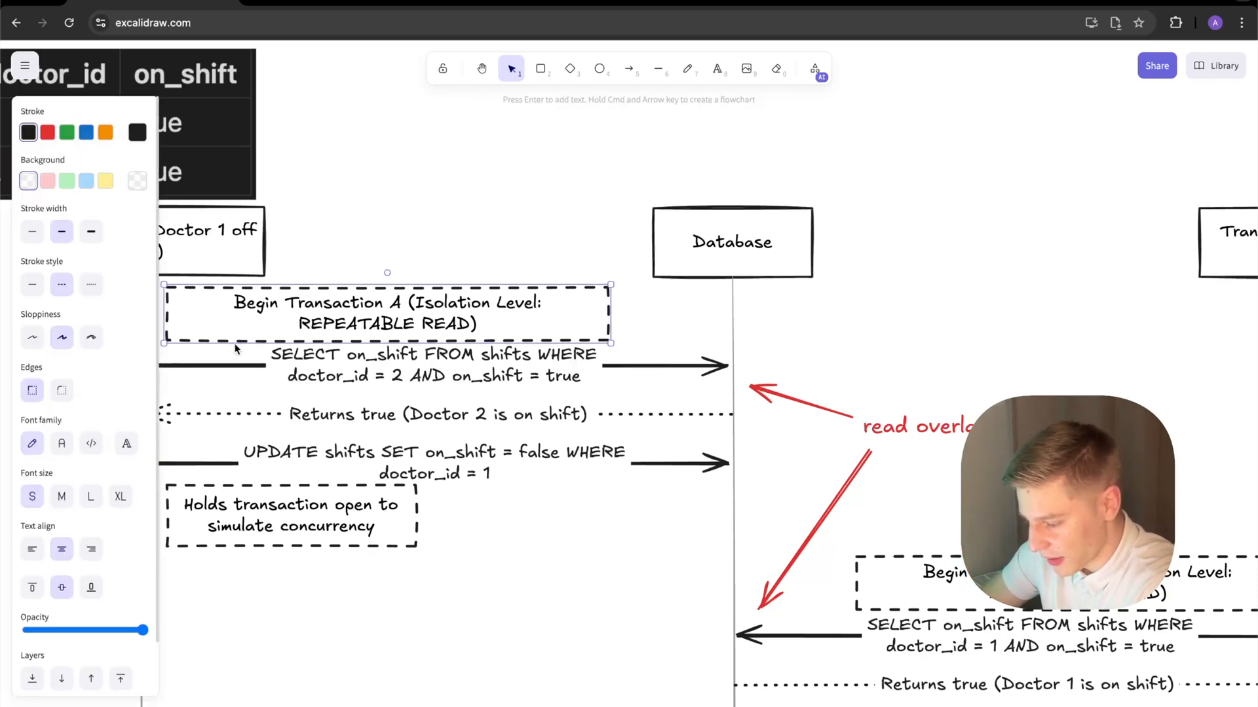
pyautogui.click(701, 324)
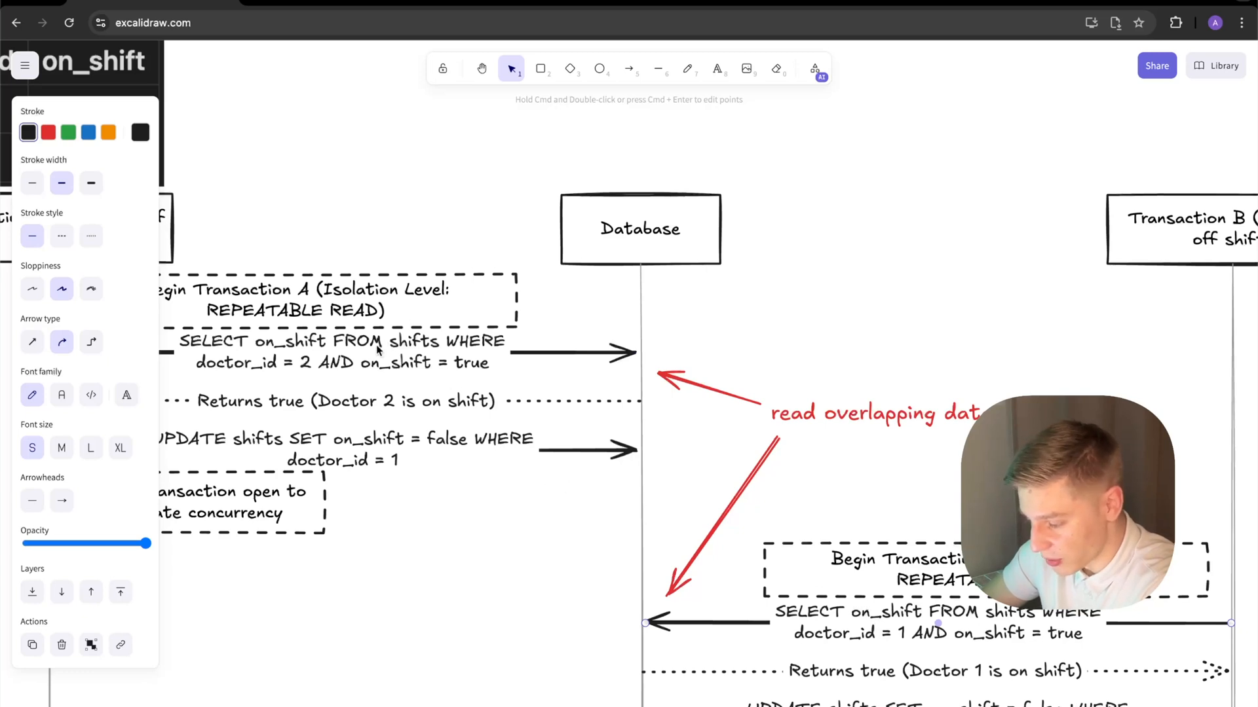
pyautogui.click(409, 261)
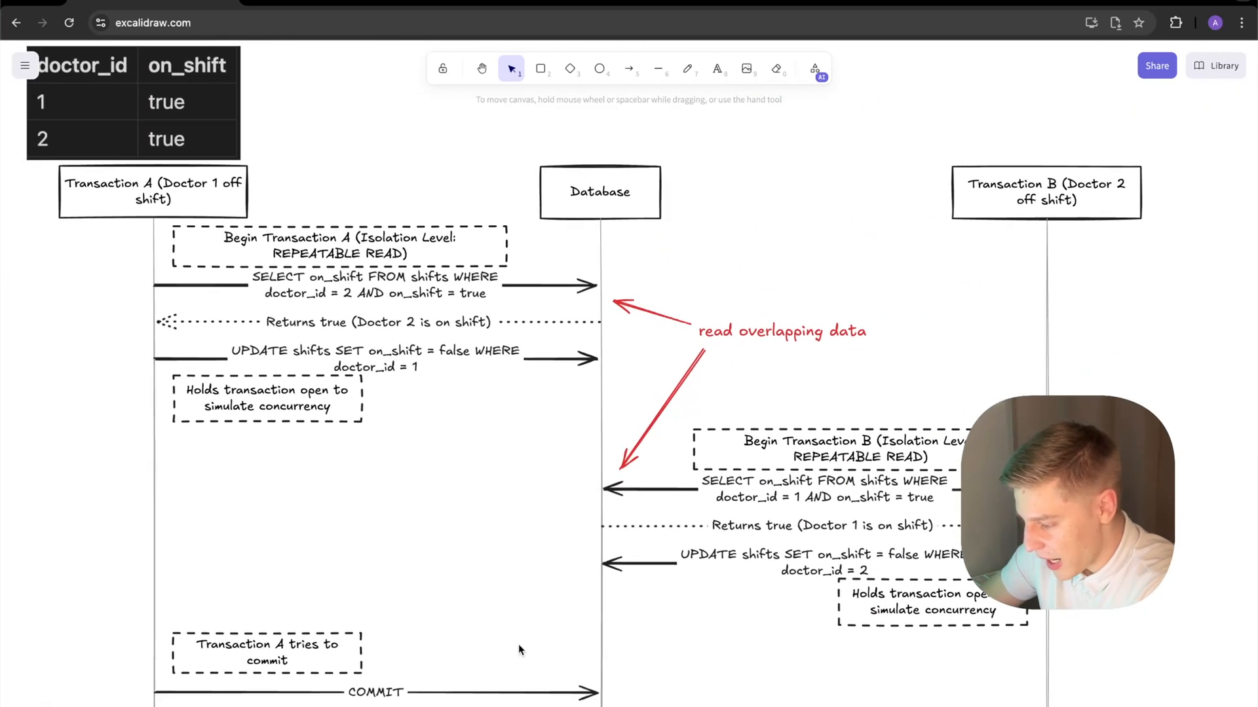
pyautogui.scroll(-3)
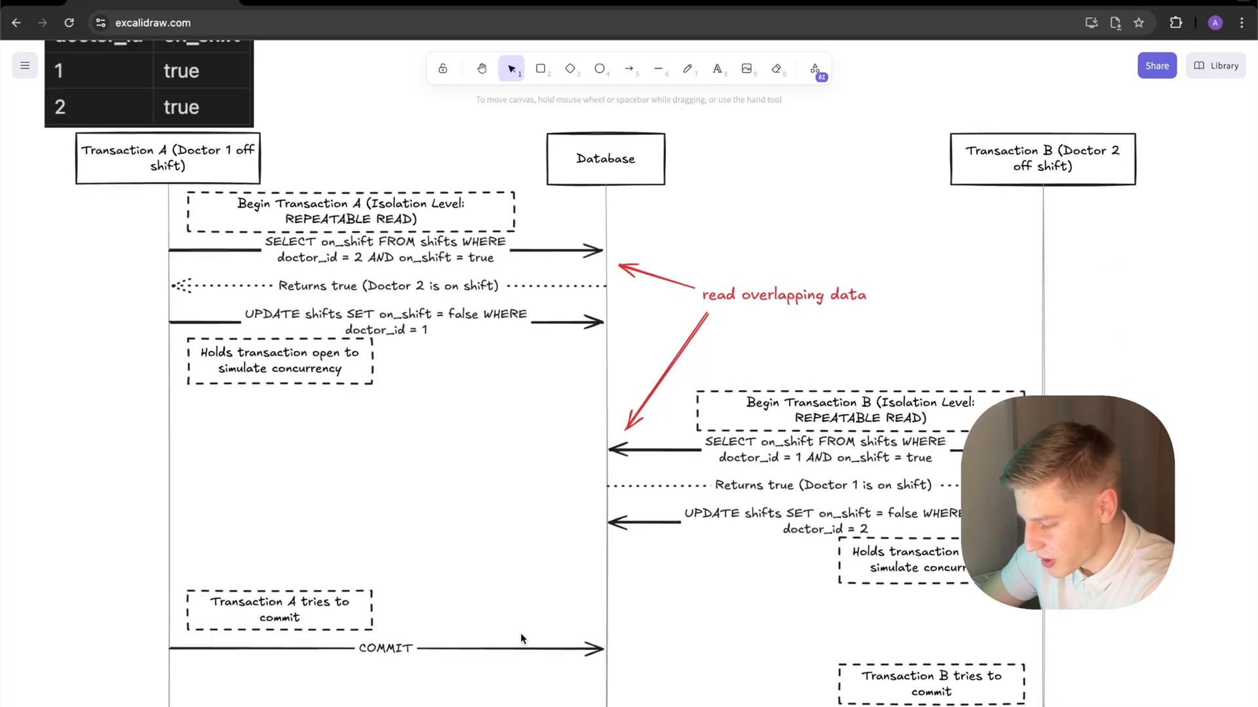
pyautogui.scroll(-3)
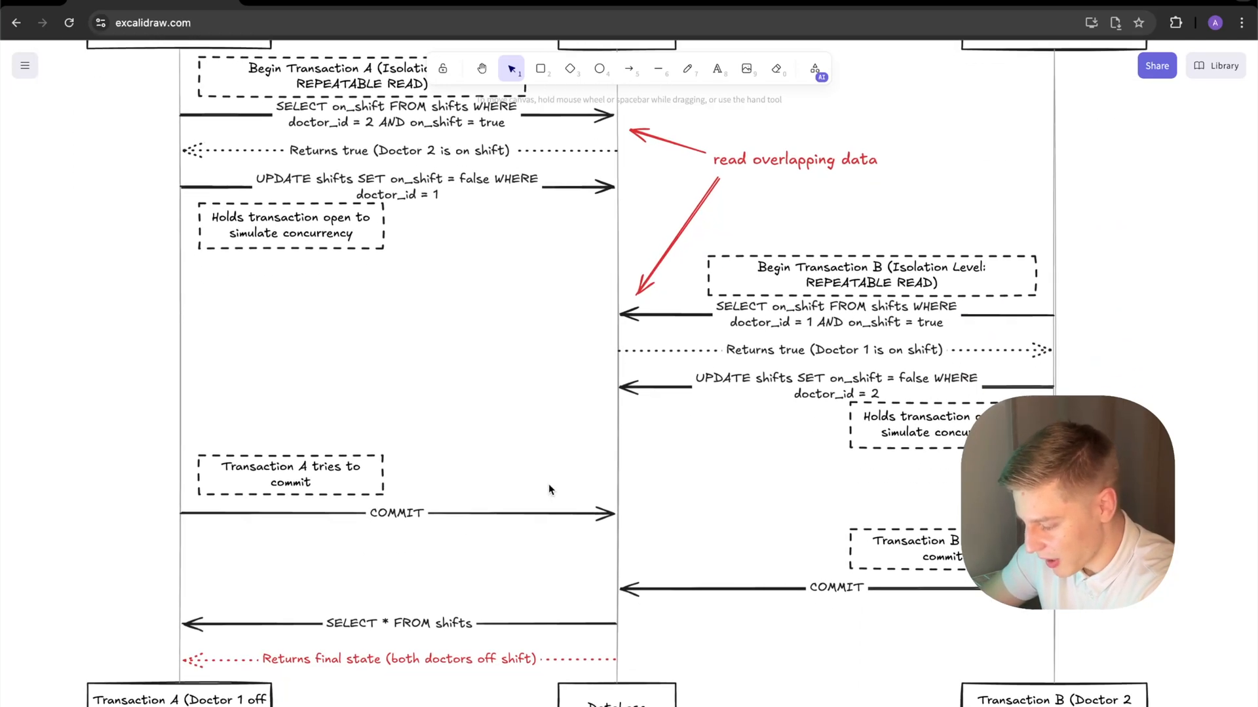
pyautogui.scroll(-3)
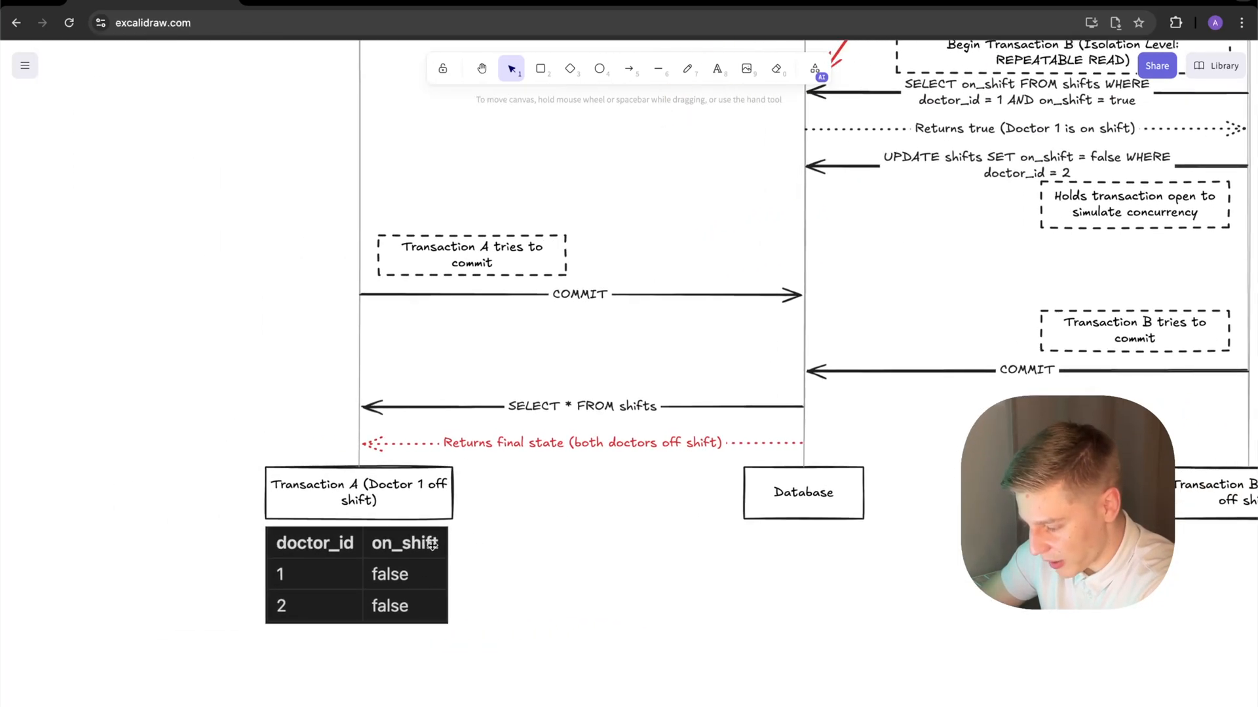
pyautogui.scroll(3)
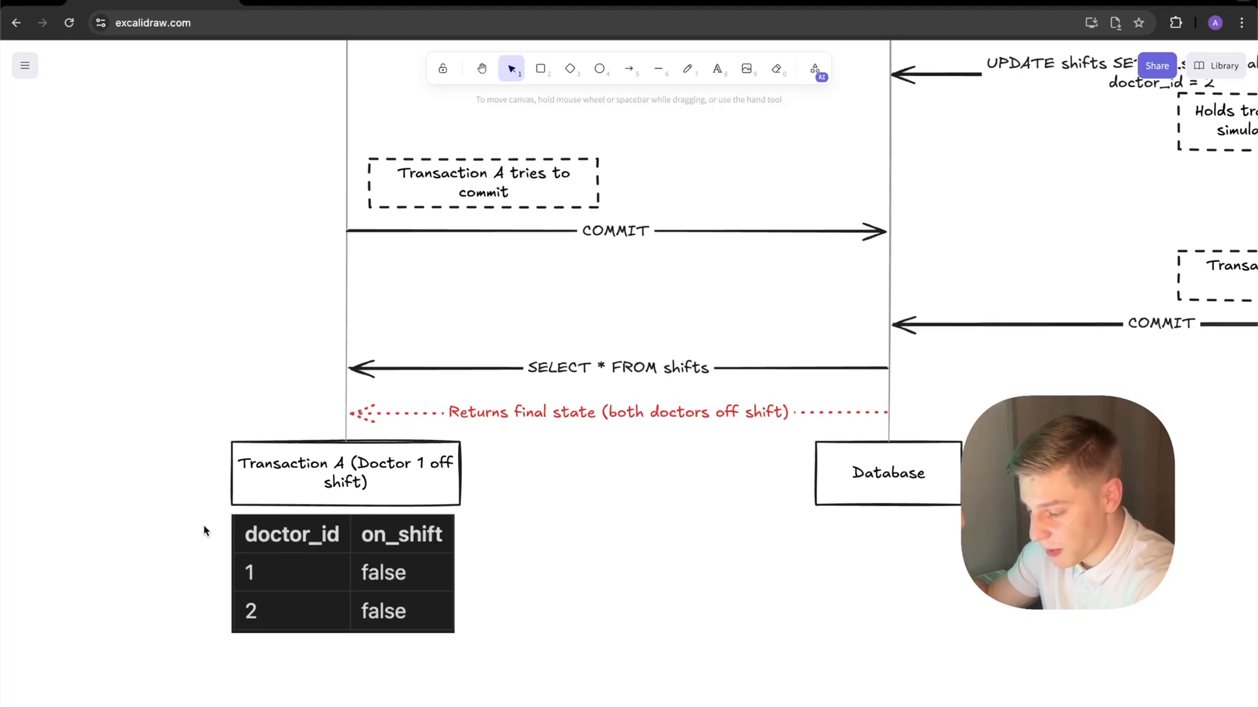
pyautogui.moveTo(699, 322)
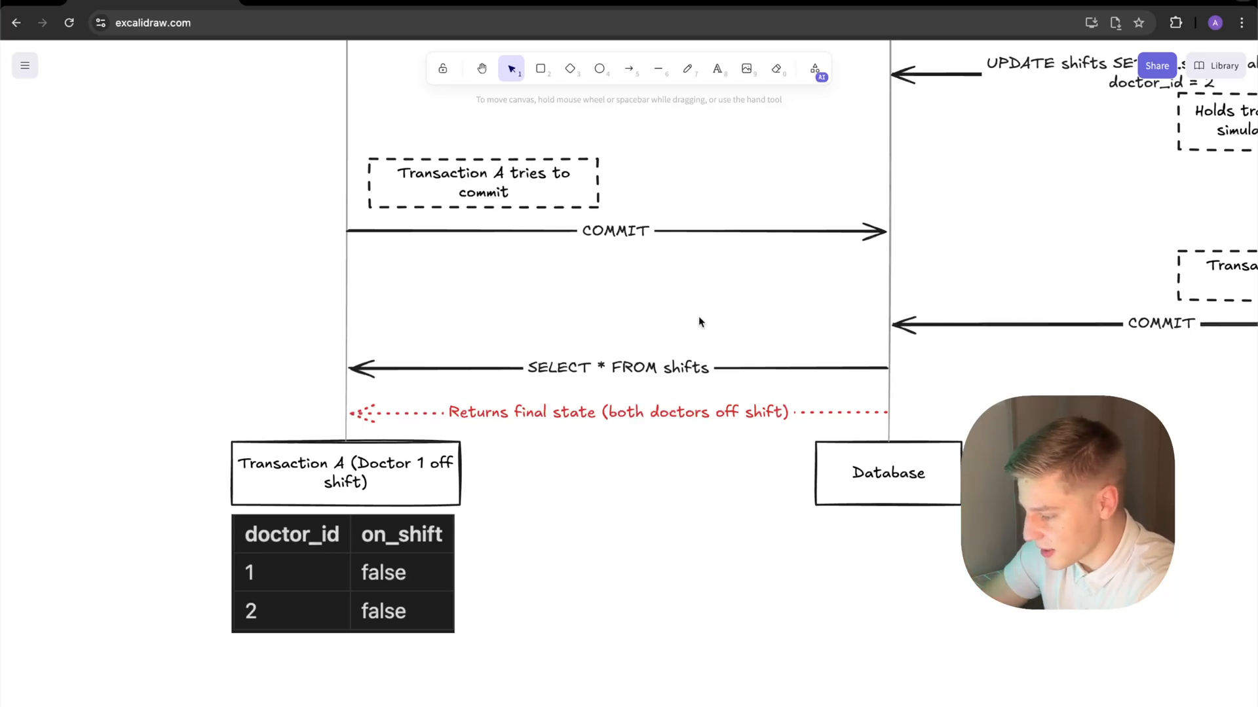
pyautogui.moveTo(612, 493)
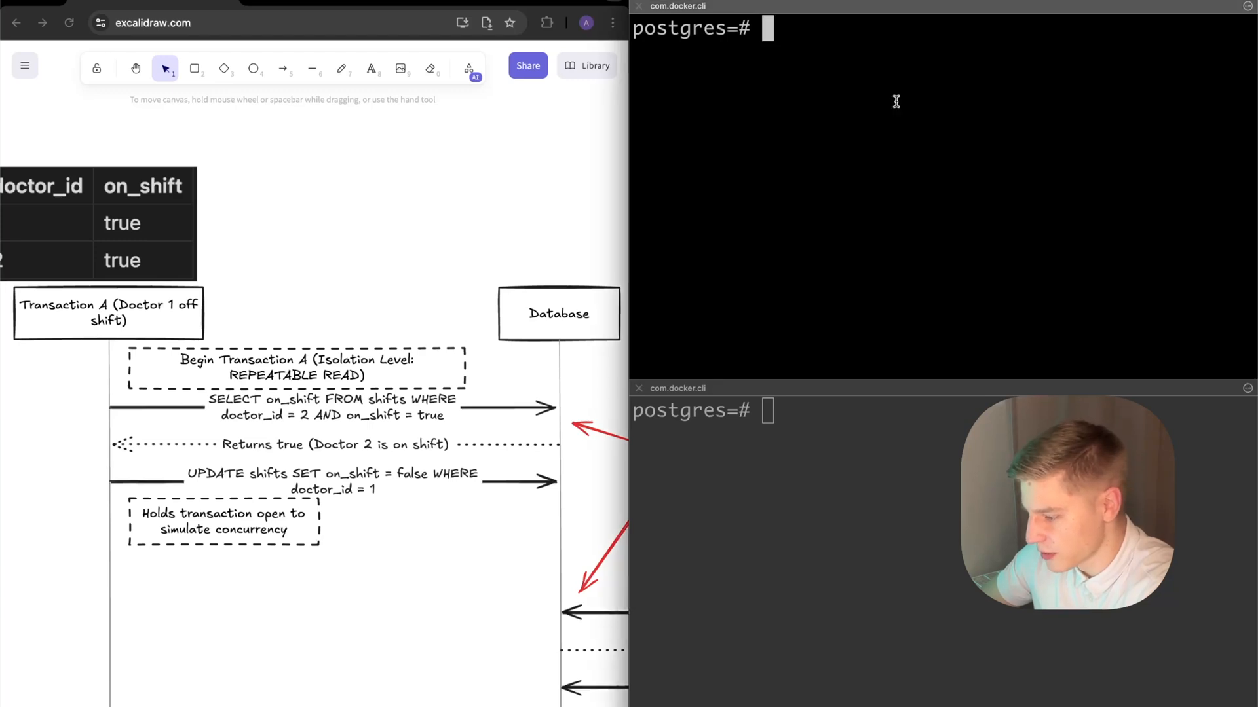
# Insert both doctors on shift, list all shifts rows, and update doctor 1 off shift.
pyautogui.press('Return')
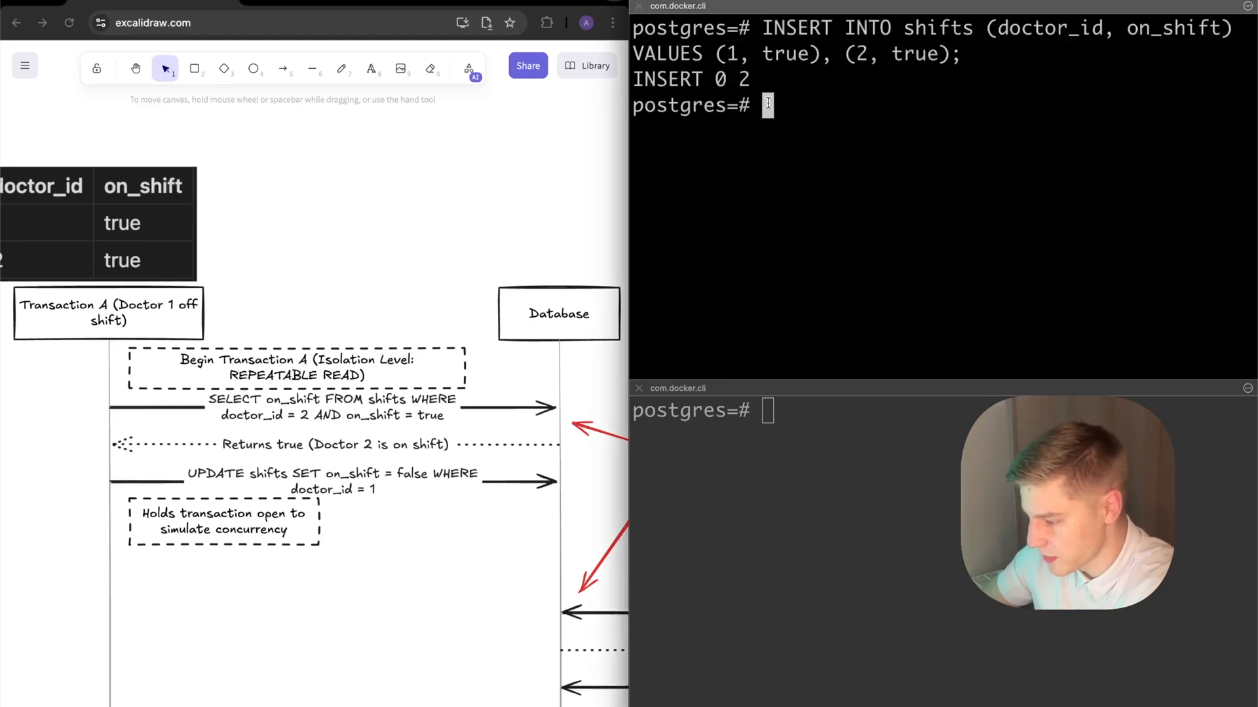
pyautogui.write('SELECT * F')
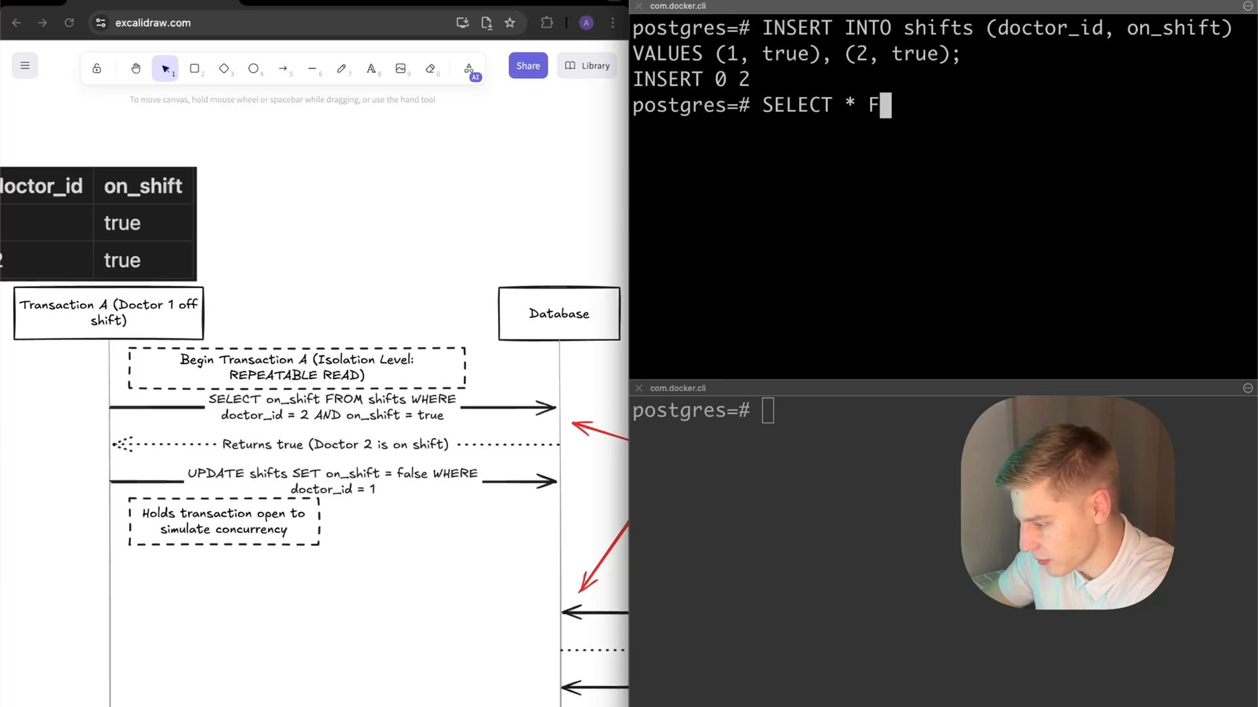
pyautogui.write('ROM shif')
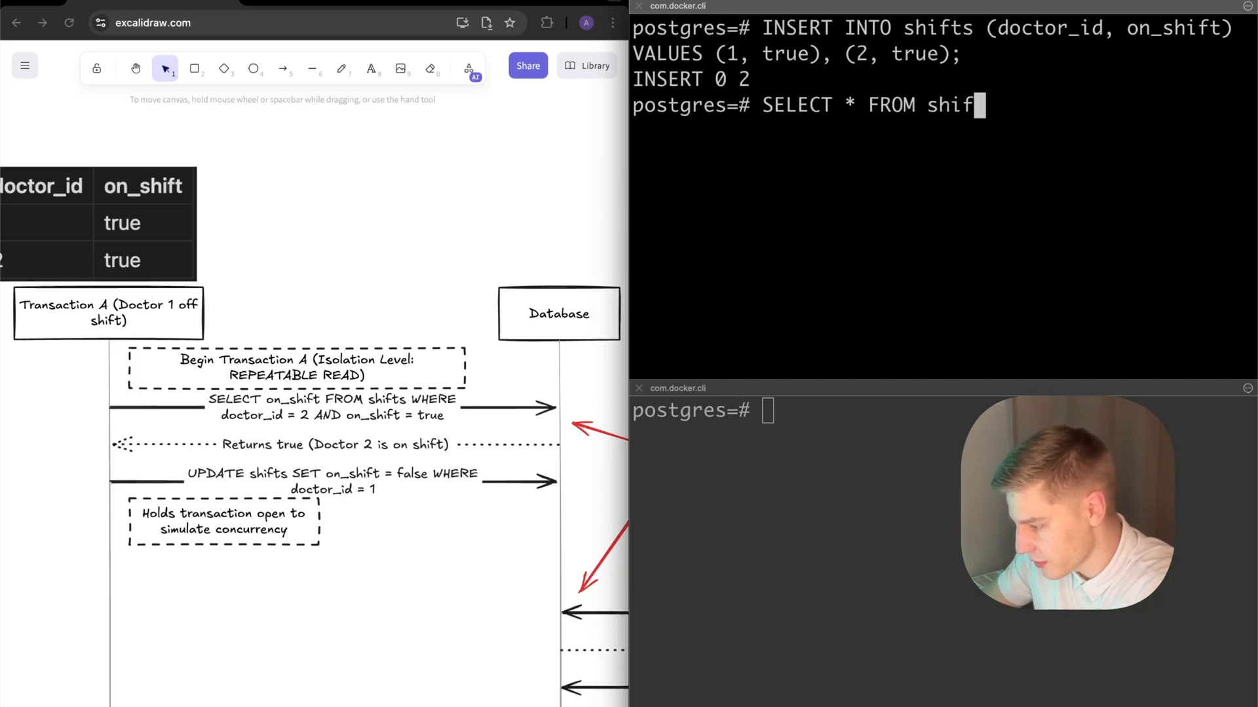
pyautogui.press('Return')
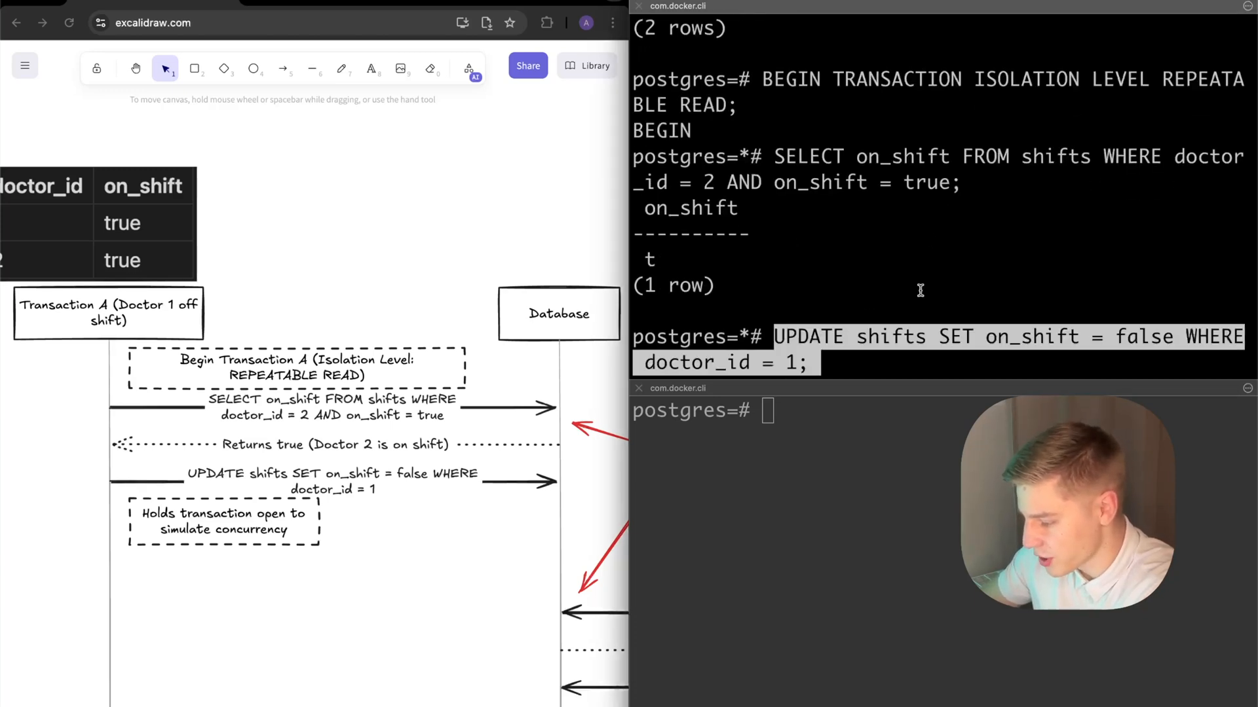
pyautogui.press('Return')
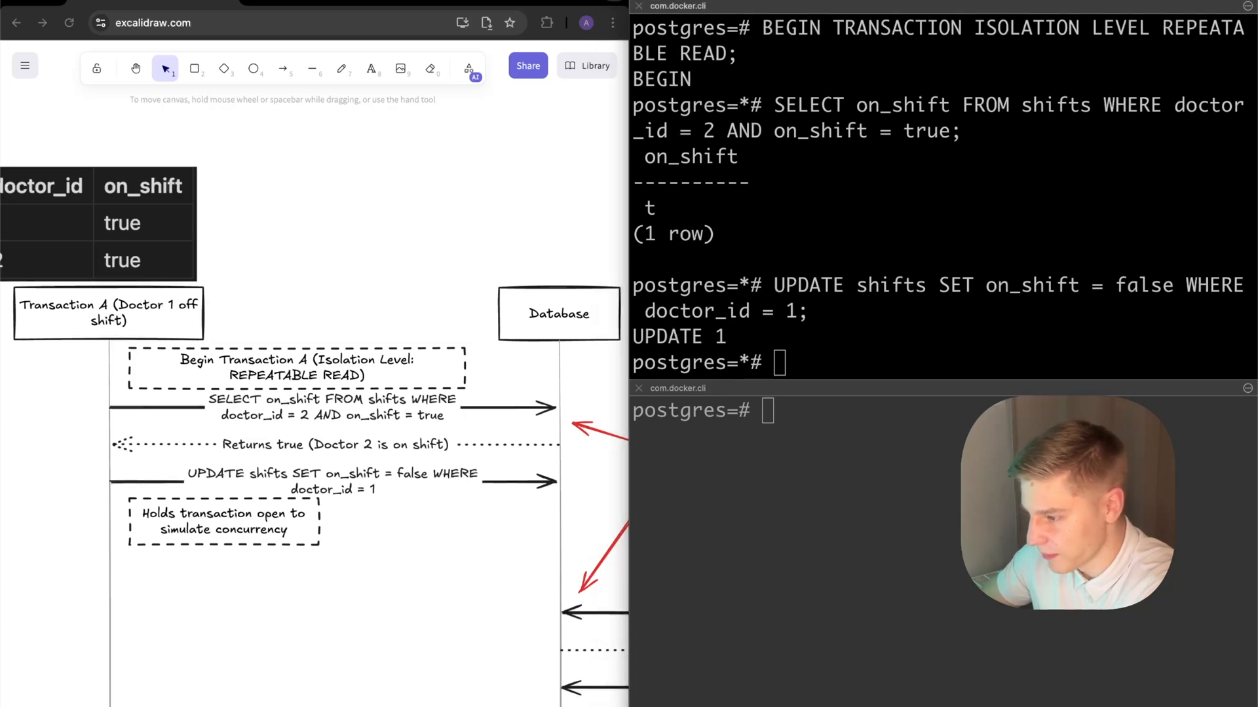
pyautogui.moveTo(883, 506)
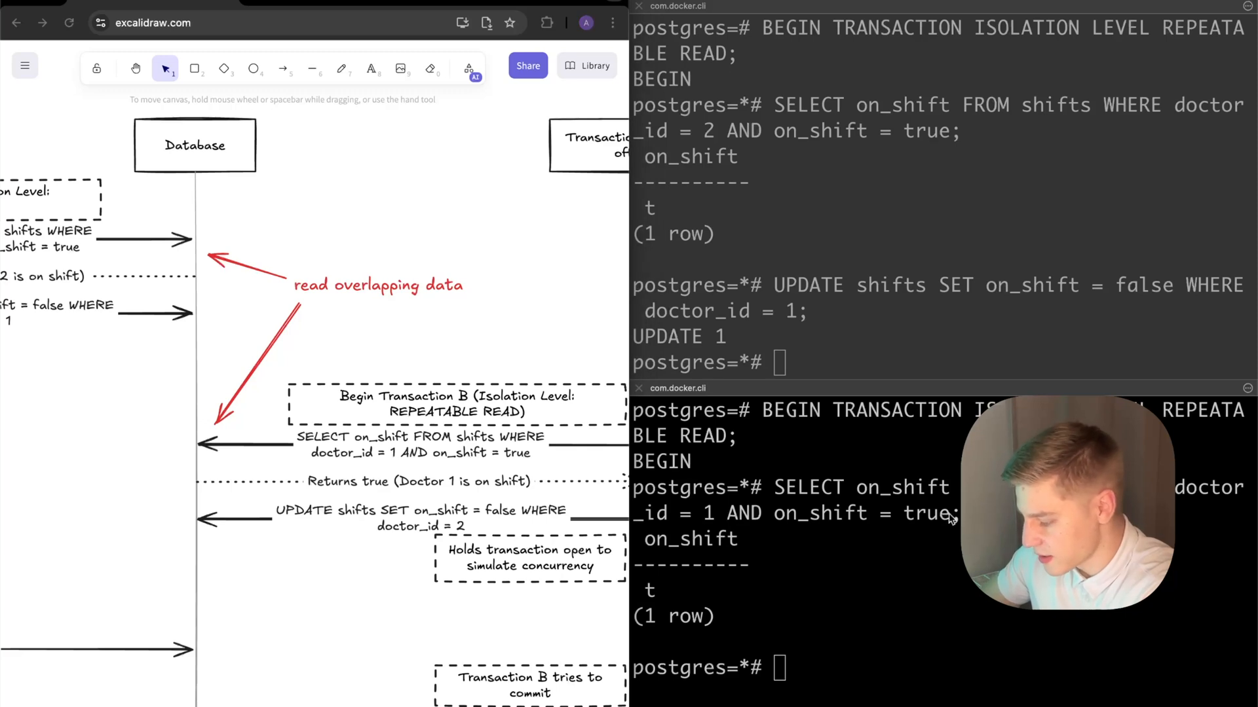
# Run 'UPDATE shifts SET on_shift = false WHERE doctor_id = 2;' in the second psql session.
pyautogui.doubleClick(648, 590)
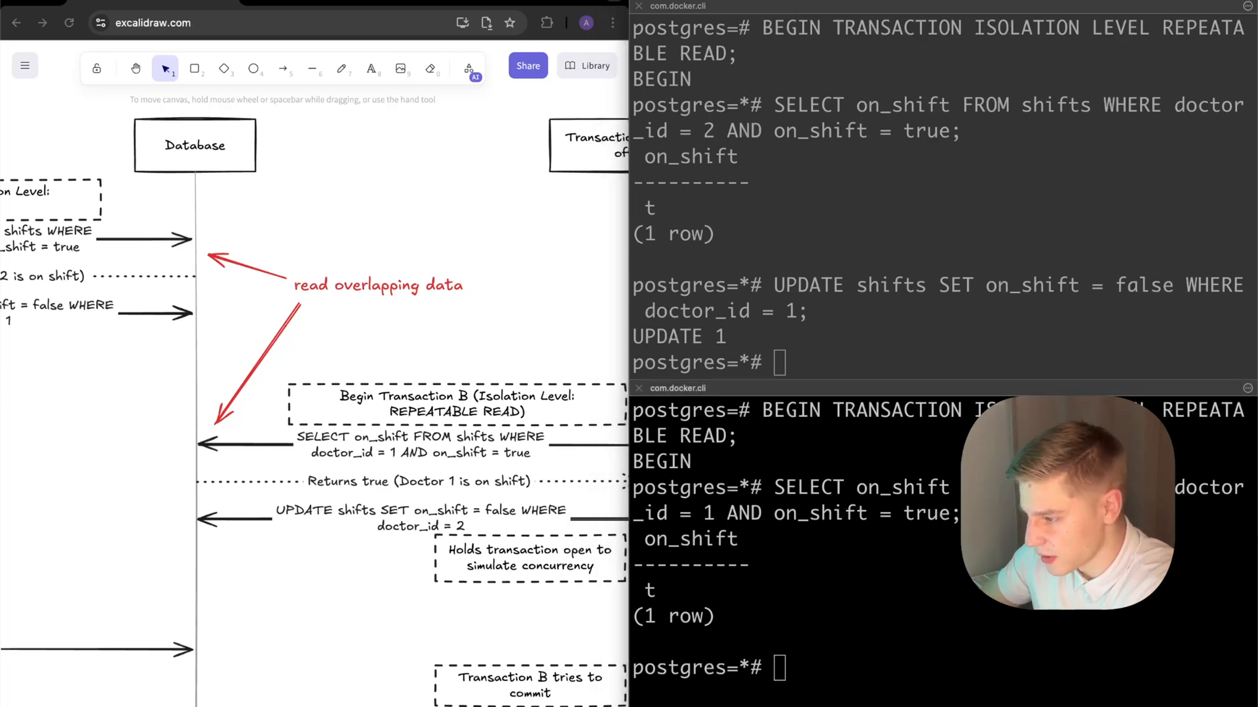
pyautogui.write('UPDATE shifts SET on_shift = false WHERE doctor_id = 2;')
pyautogui.write('COMMIT;')
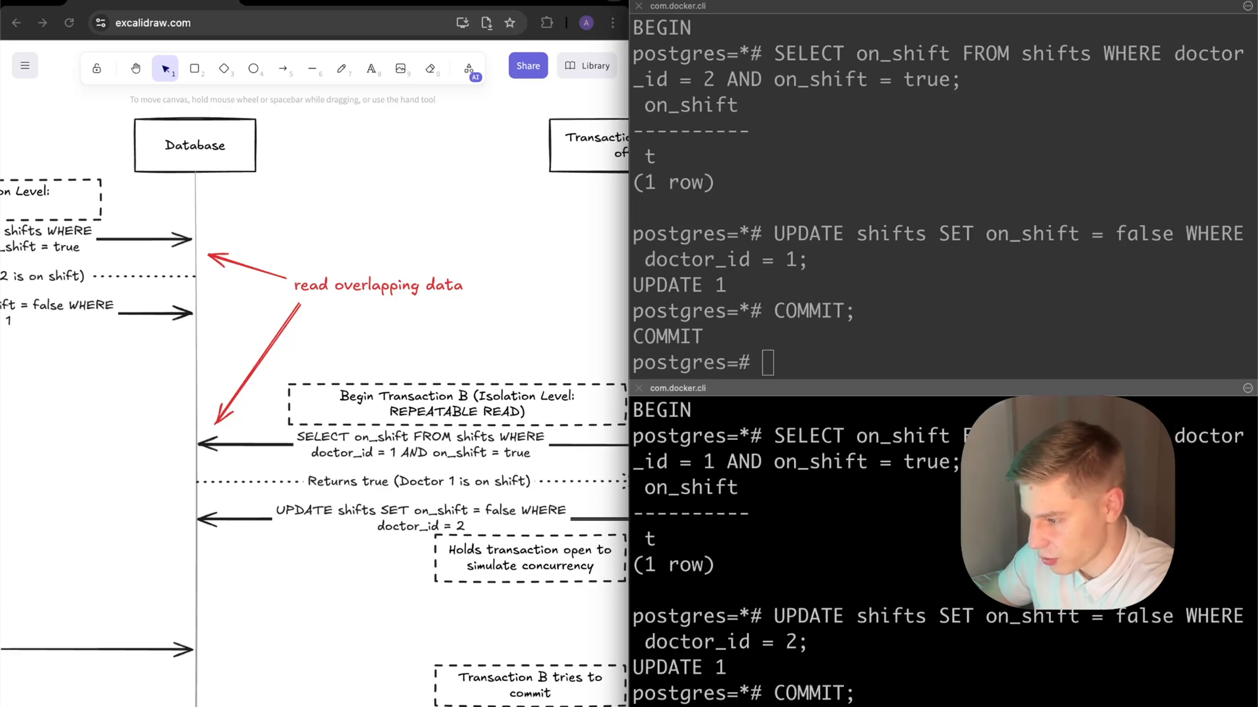
pyautogui.moveTo(853, 250)
pyautogui.write('SELECT * FROM shifts;')
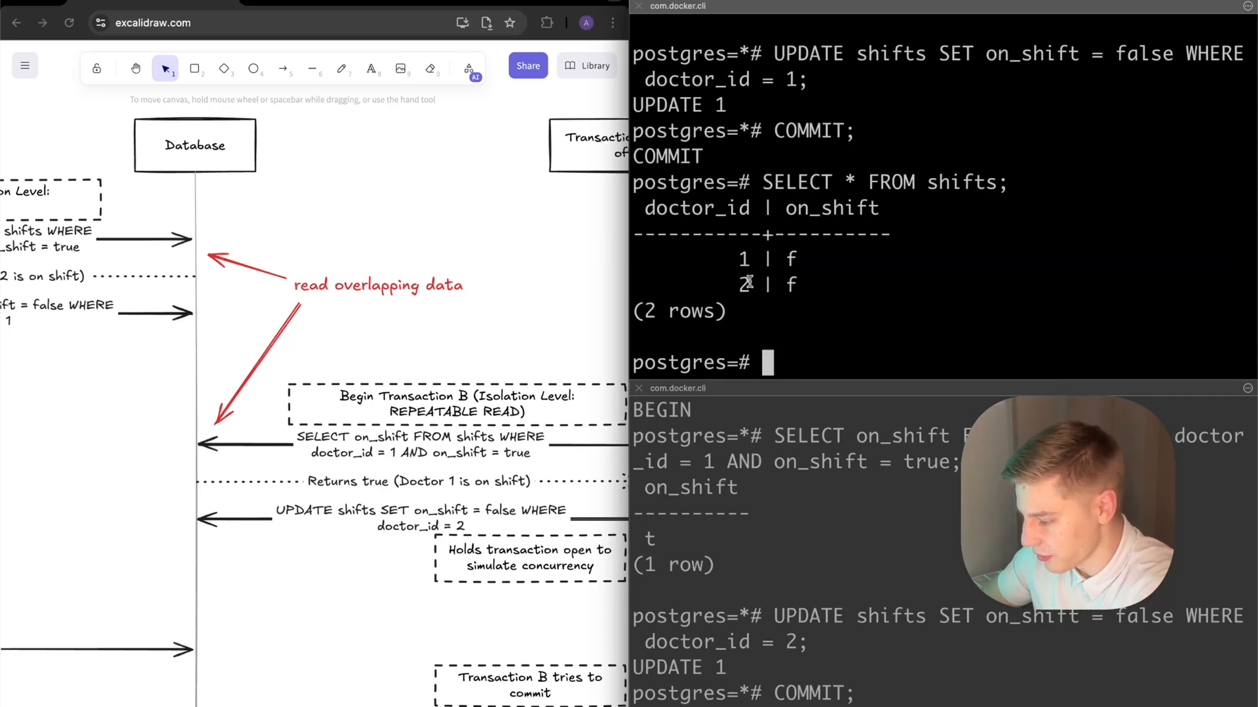
pyautogui.scroll(-3)
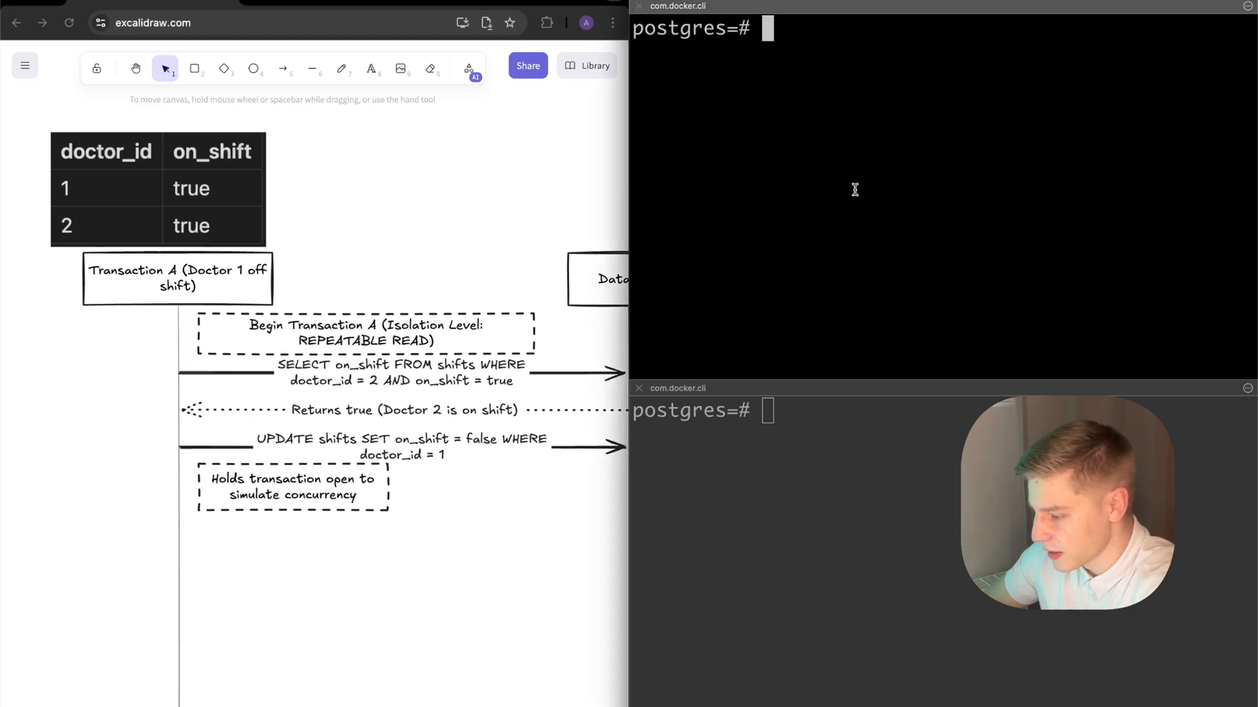
# Re-insert both doctors on shift, start a serializable transaction, and query doctor 2's shift status.
pyautogui.press('Return')
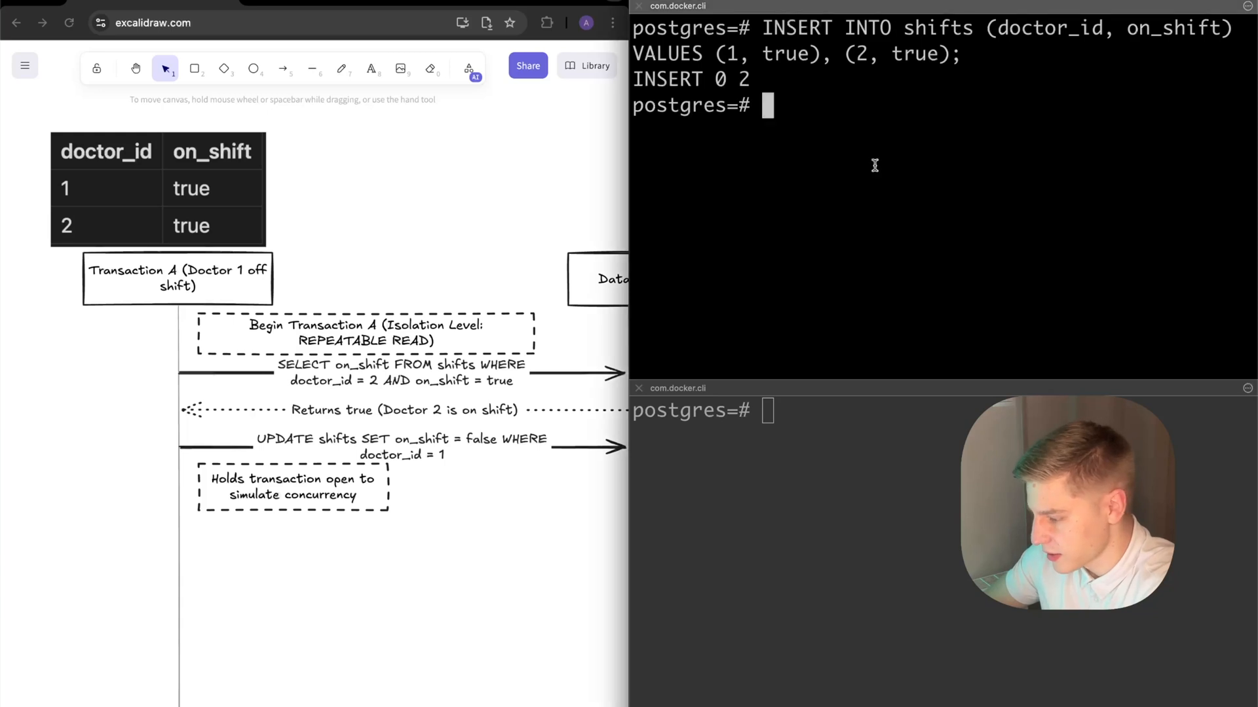
pyautogui.click(365, 333)
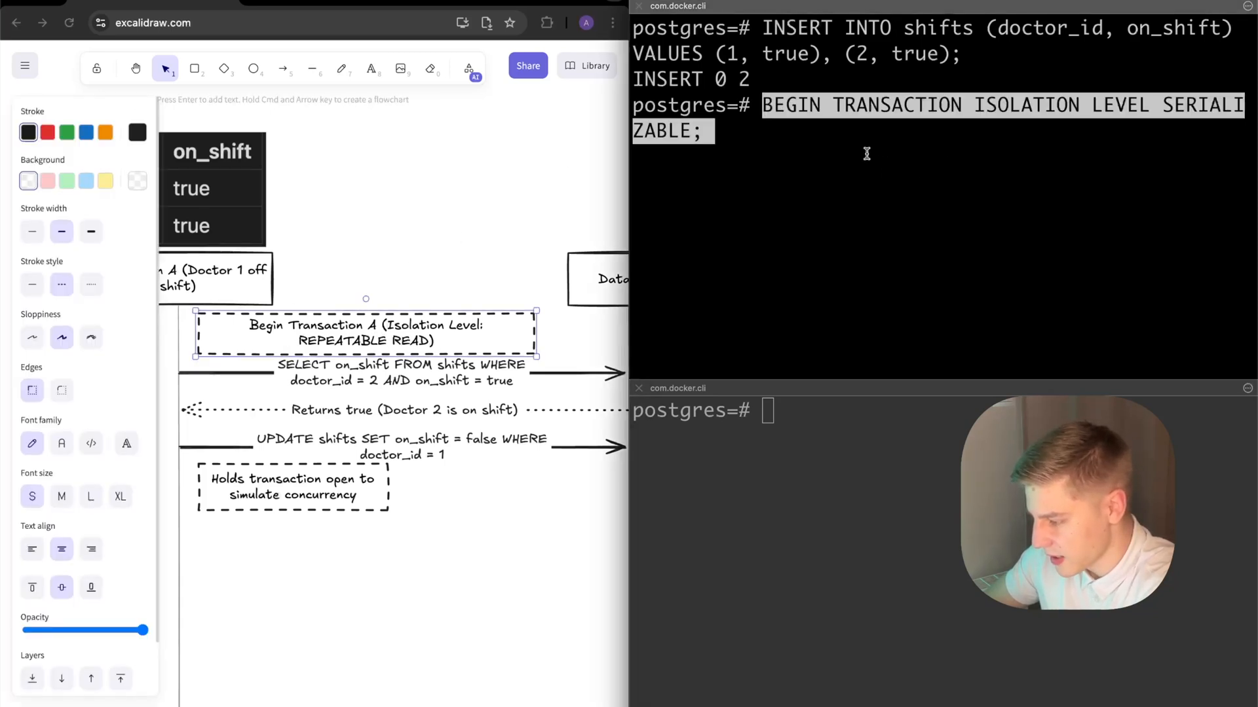
pyautogui.press('Return')
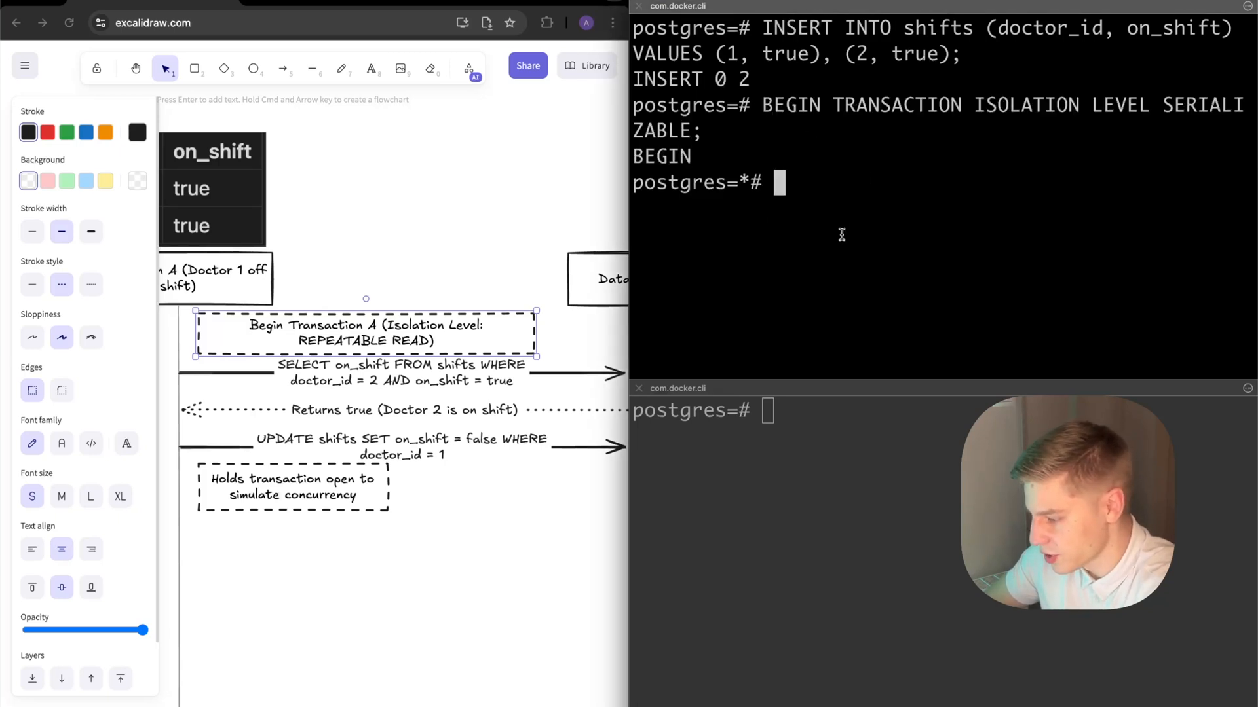
pyautogui.press('Return')
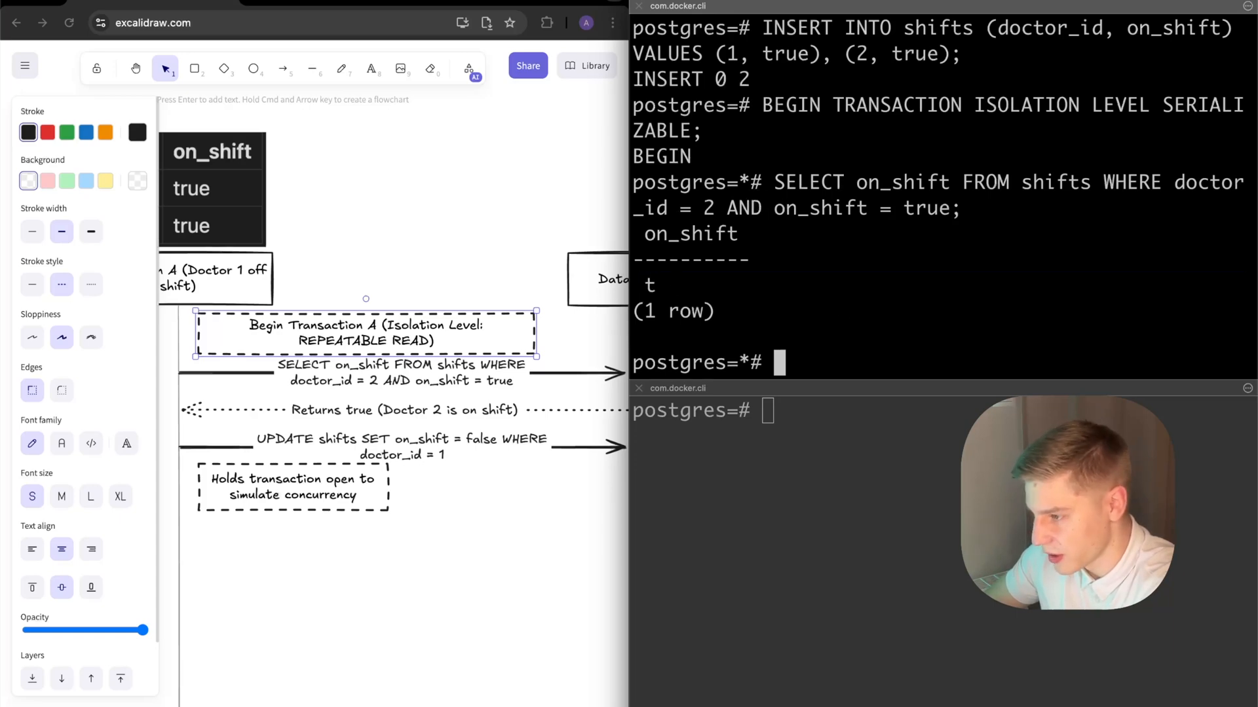
pyautogui.moveTo(893, 251)
pyautogui.write('UPDATE shifts SET on_shift = false WHERE doctor_id = 1;')
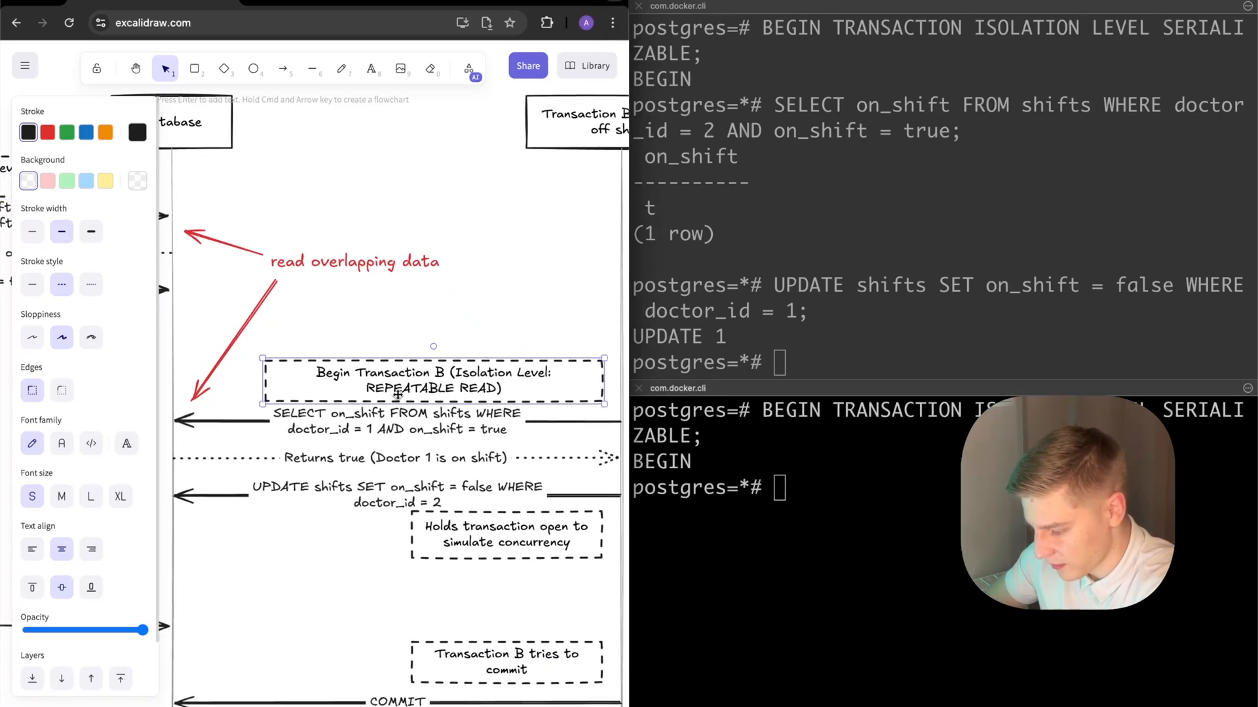
# Run COMMIT; in the first serializable session, committing doctor 1's removal from shift.
pyautogui.click(393, 421)
pyautogui.write('UPDATE shifts SET on_shift = false WHERE doctor_id = 2;')
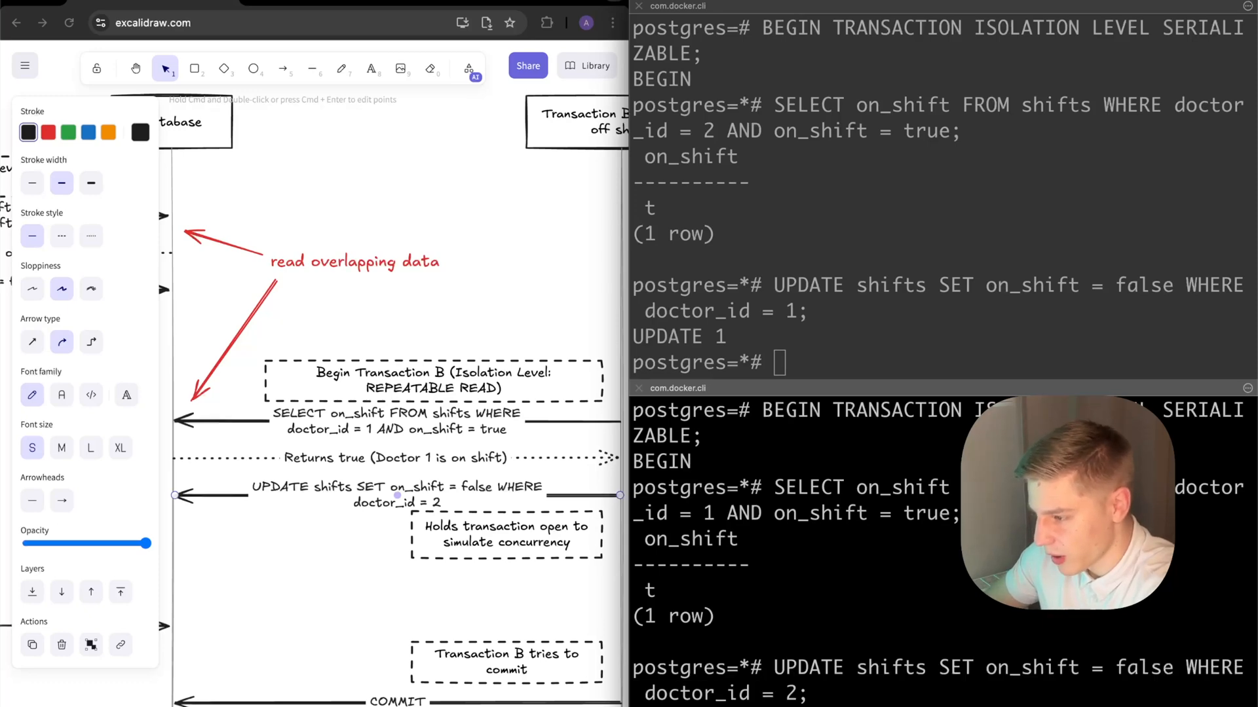
pyautogui.write('COMMIT;')
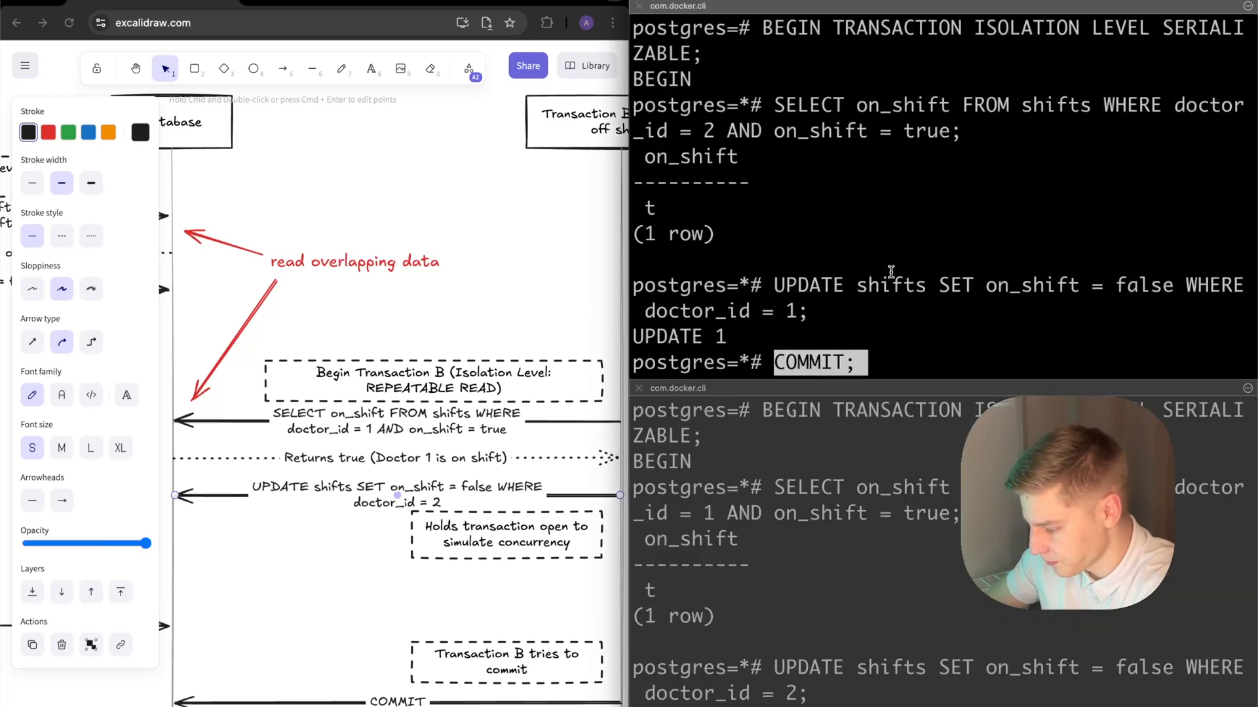
pyautogui.press('Return')
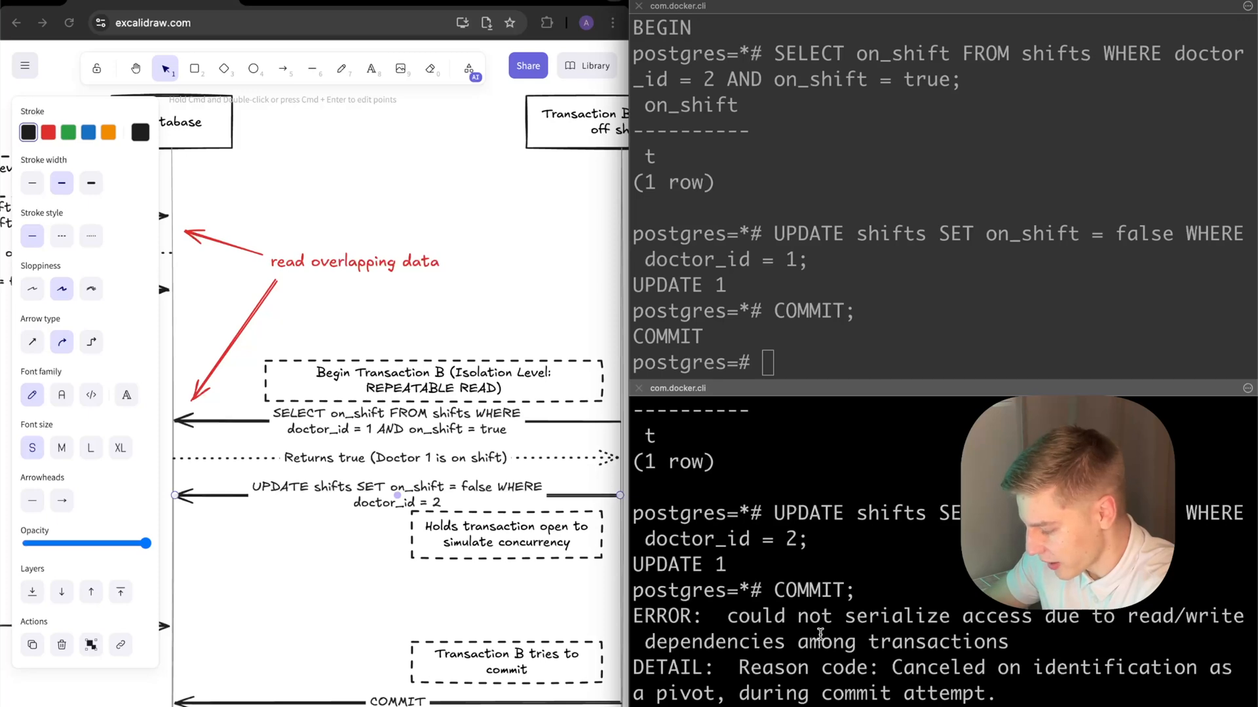
pyautogui.moveTo(808, 637)
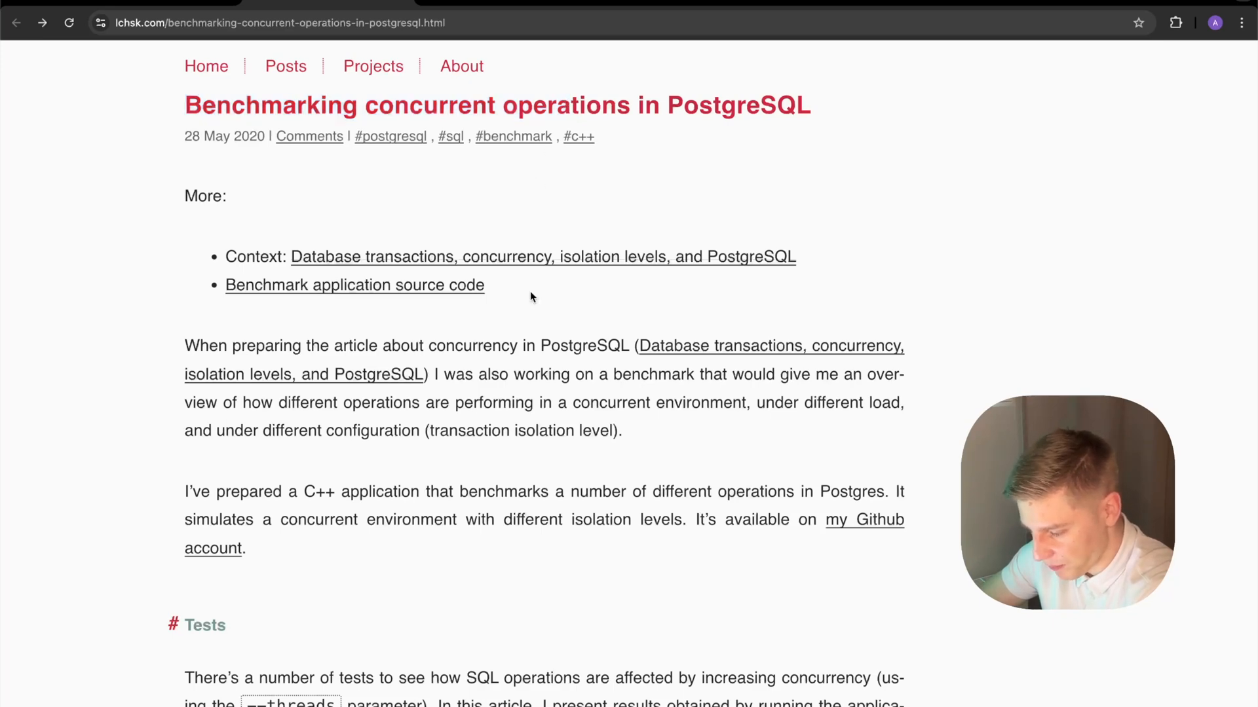
# Scroll the benchmarking article down to its Tests section, marking the --threads parameter.
pyautogui.scroll(-3)
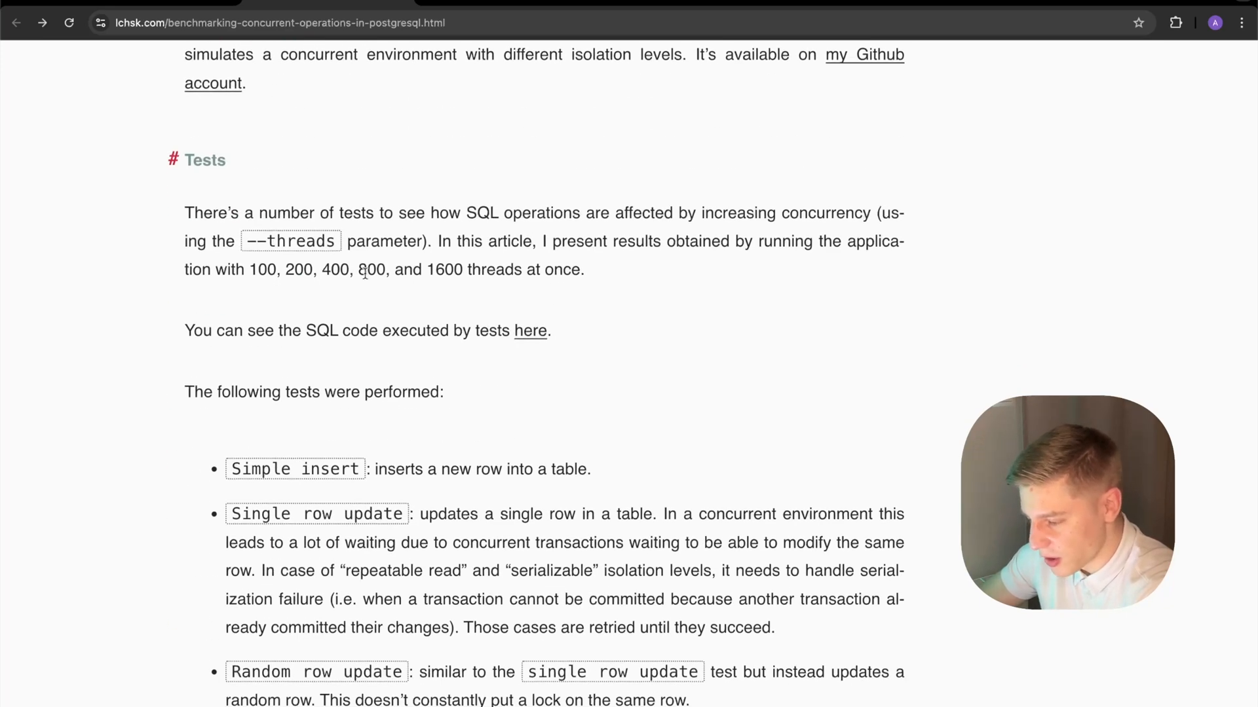
pyautogui.doubleClick(291, 240)
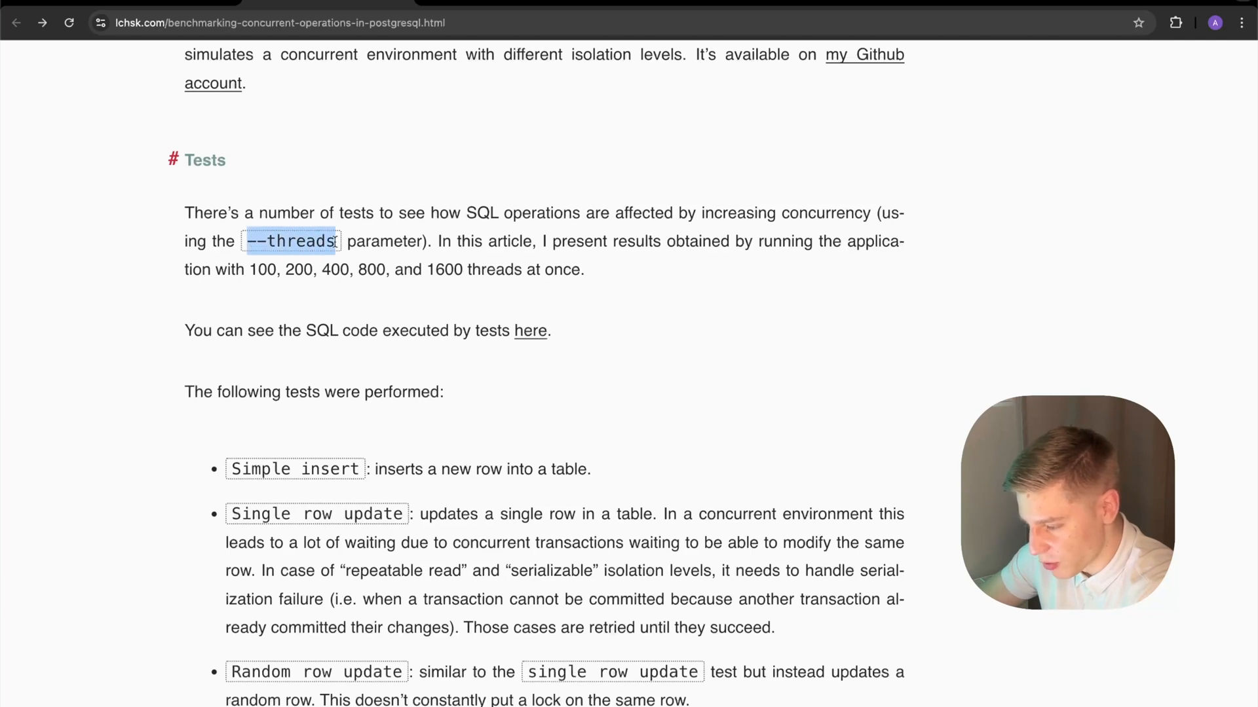
pyautogui.moveTo(304, 289)
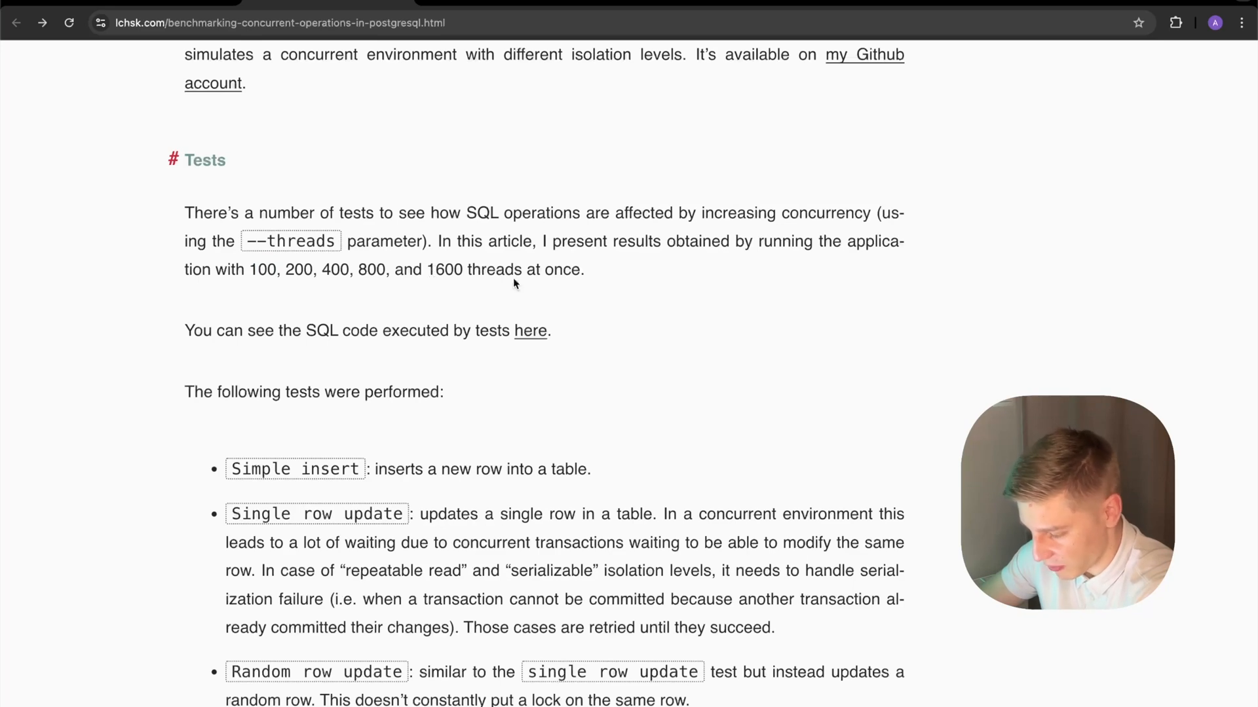
pyautogui.scroll(-3)
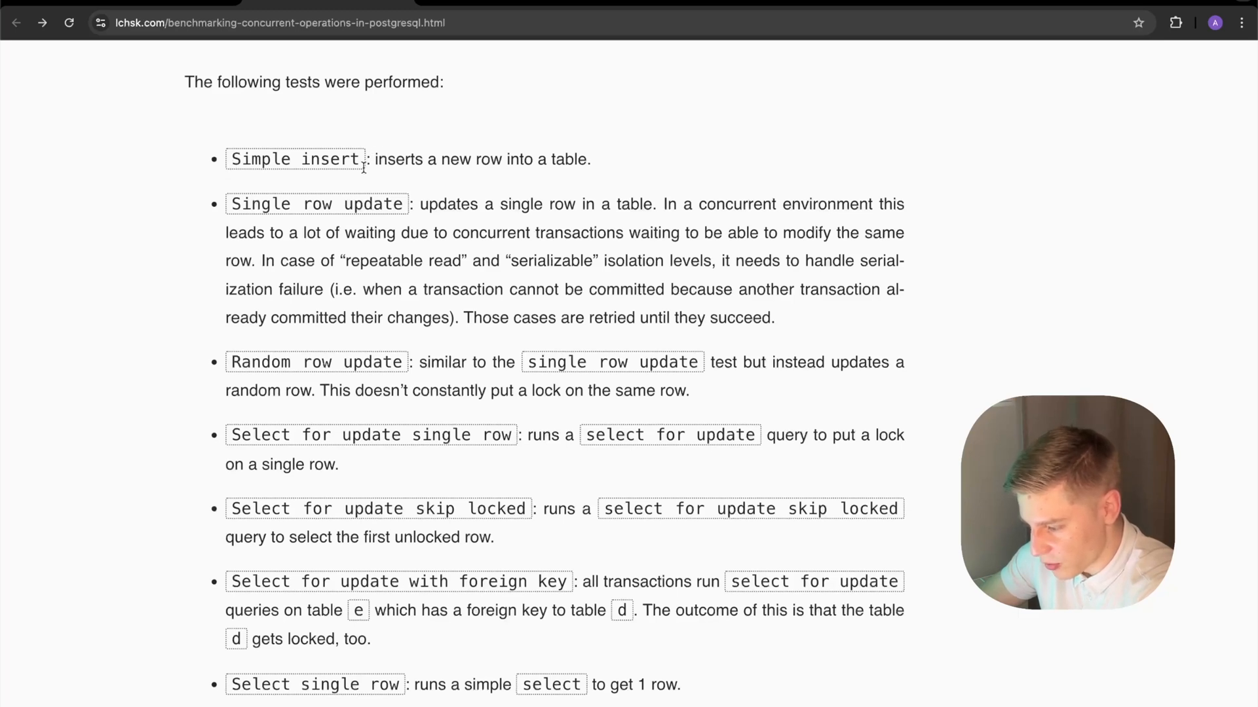
pyautogui.scroll(3)
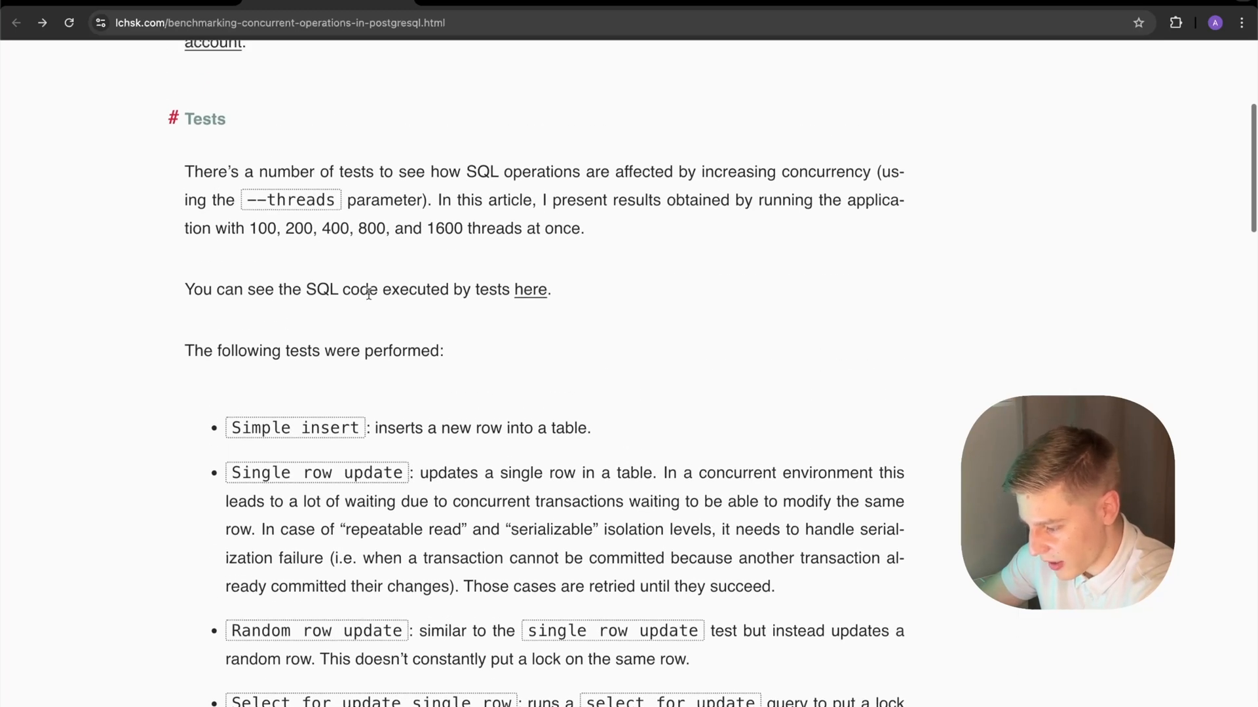
pyautogui.scroll(-3)
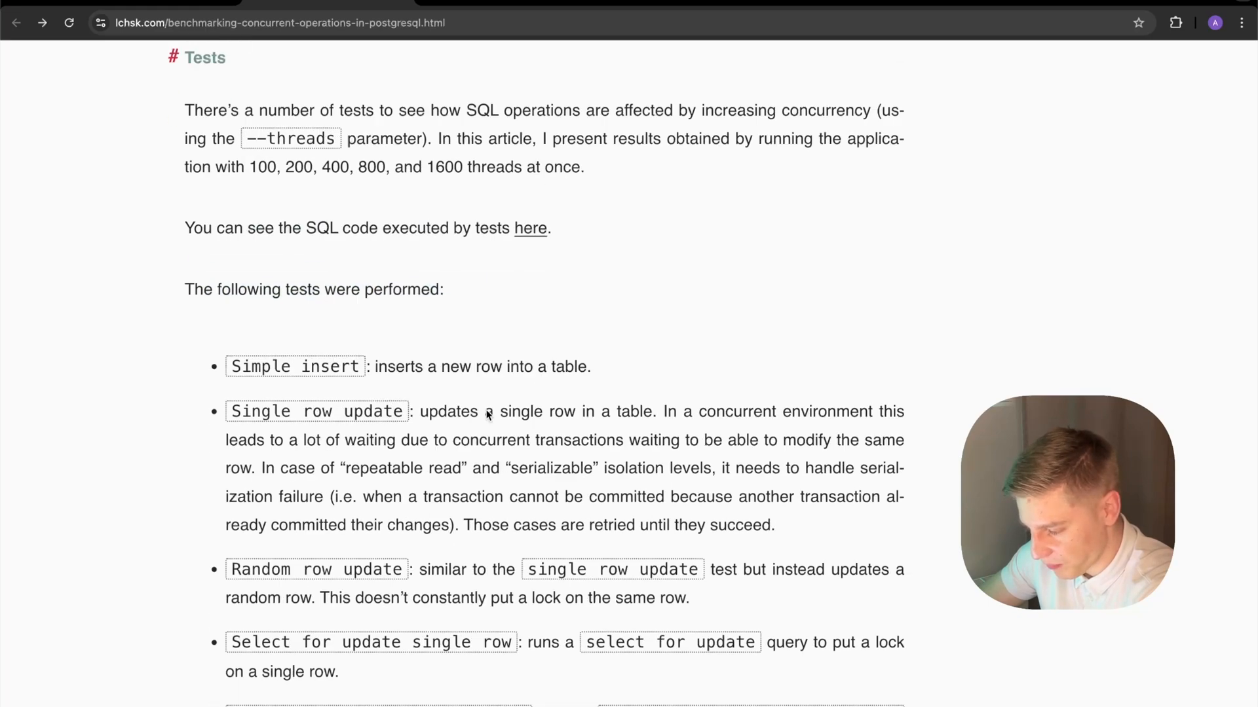
# Open the tests' SQL code in tasks.cpp, view SimpleInsert, then jump to UpdateSingleRow.
pyautogui.click(529, 228)
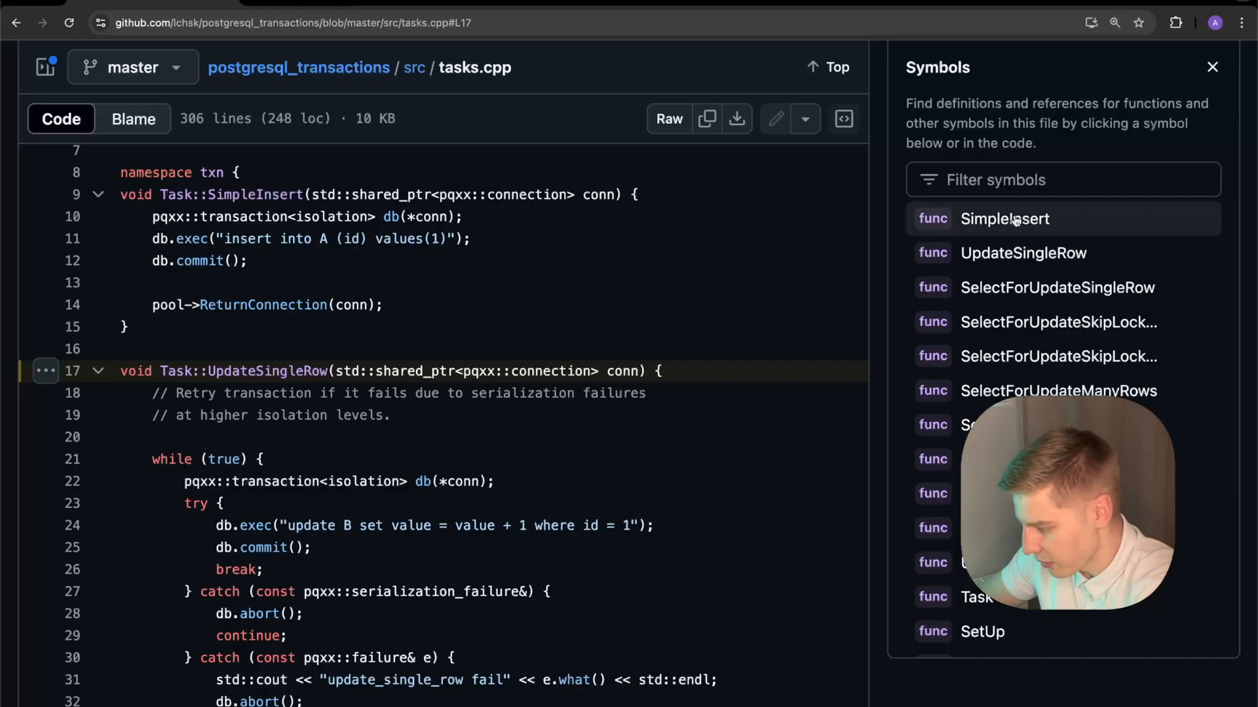
pyautogui.click(1003, 218)
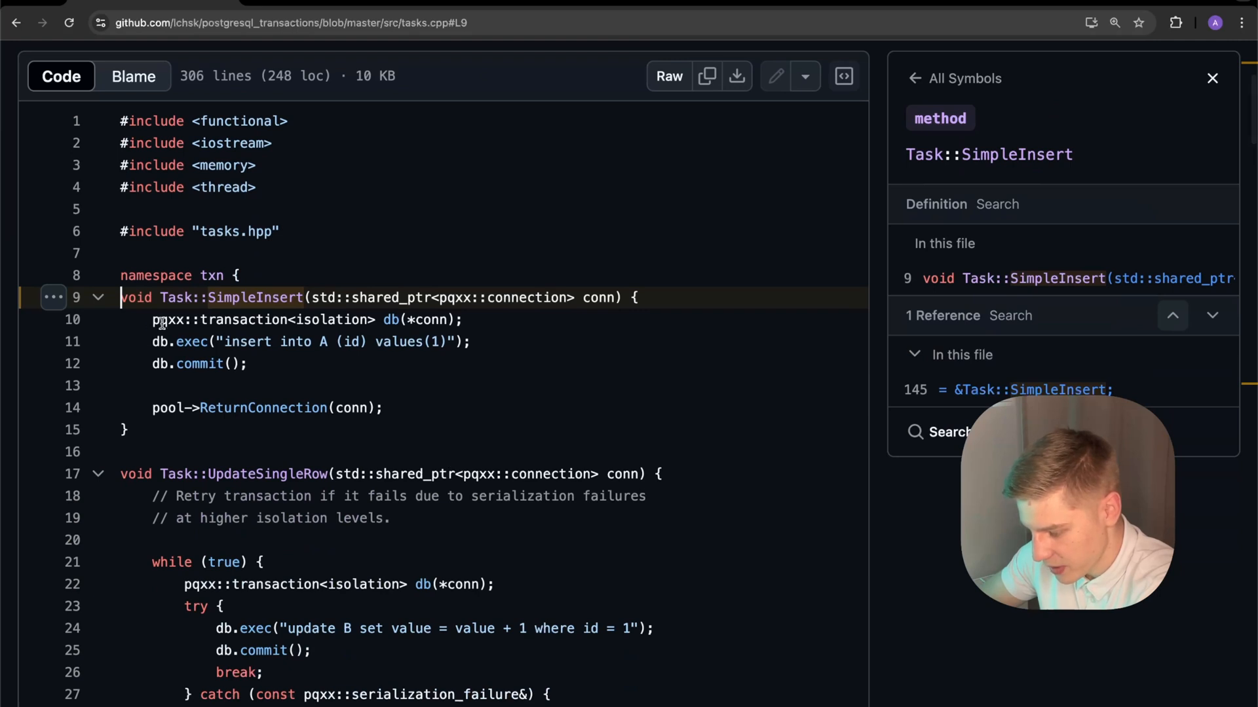
pyautogui.scroll(3)
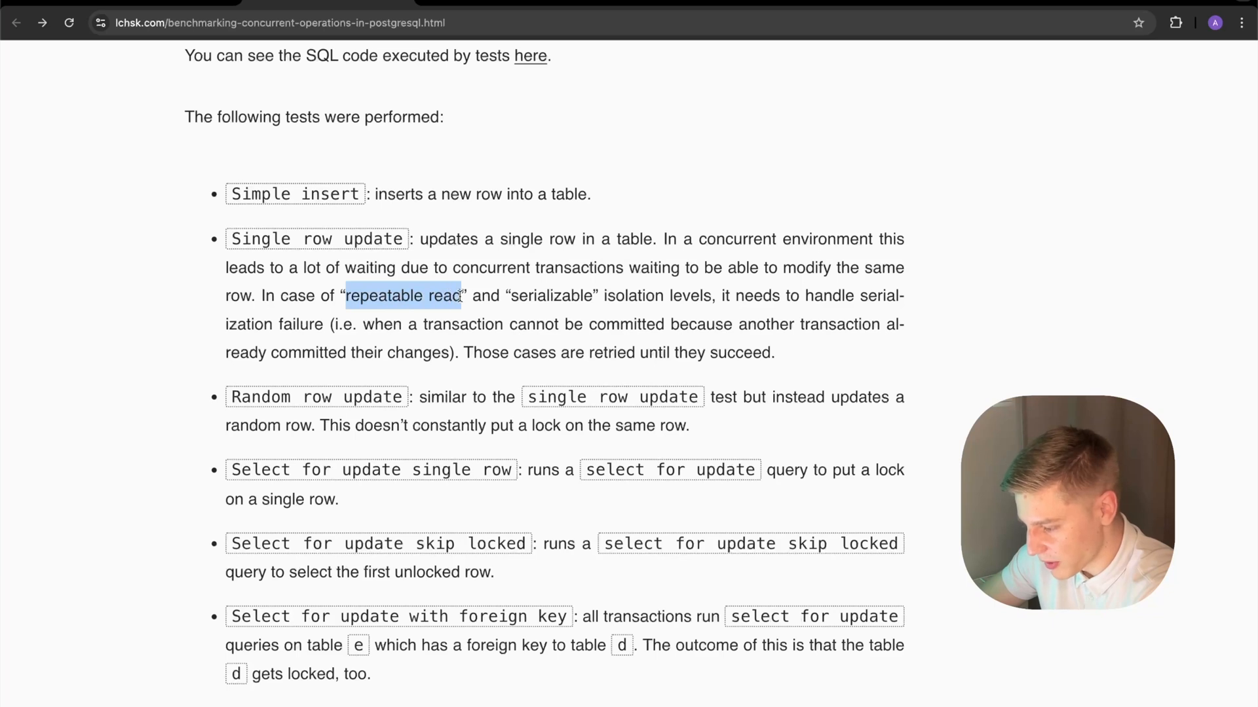
pyautogui.doubleClick(548, 295)
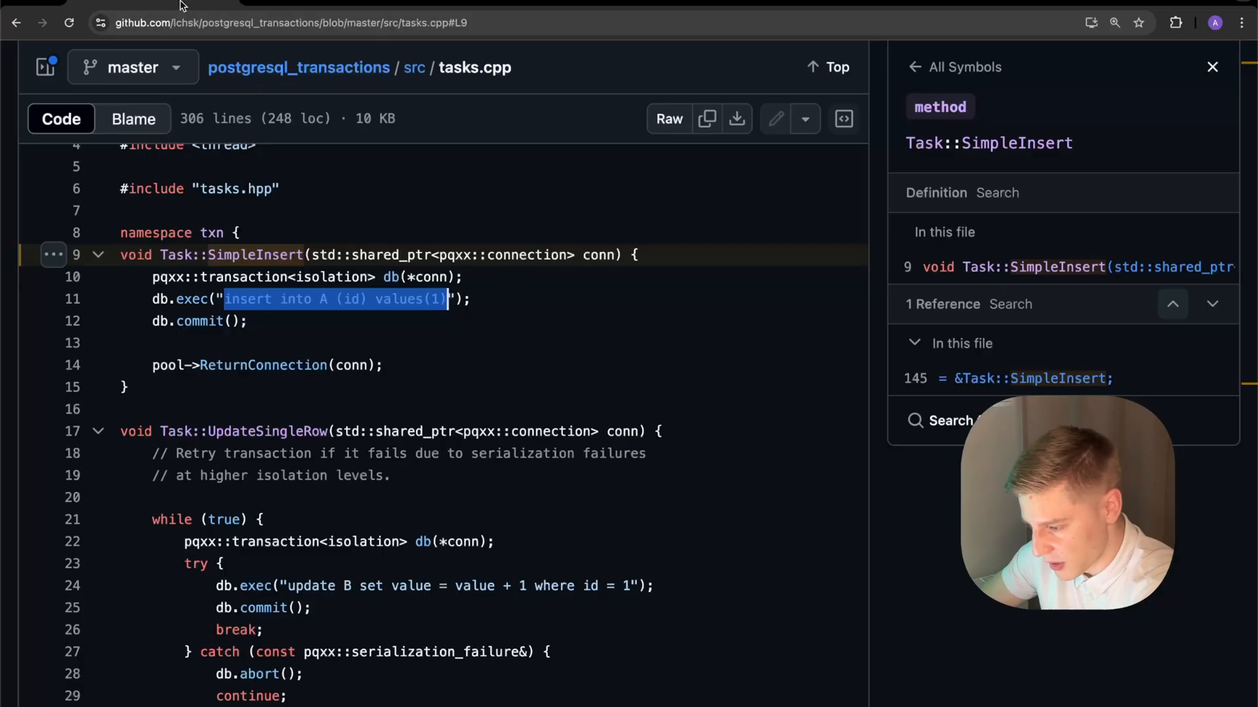
pyautogui.click(914, 67)
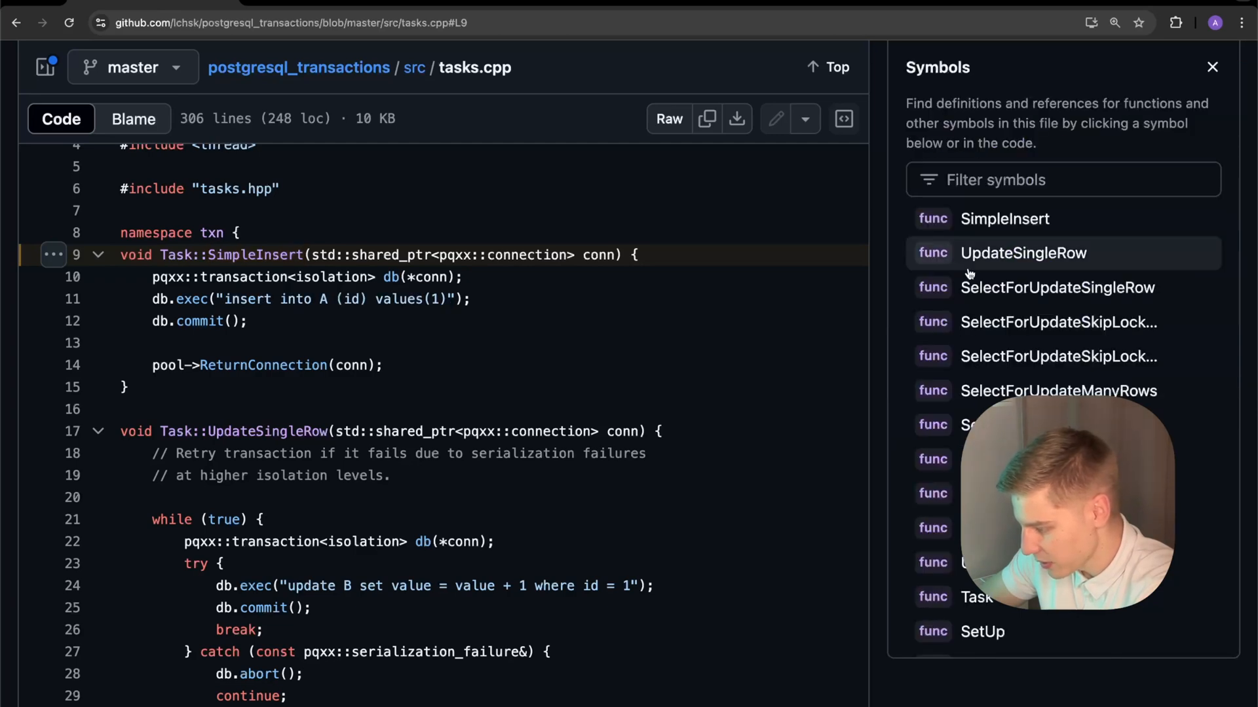
pyautogui.click(1023, 252)
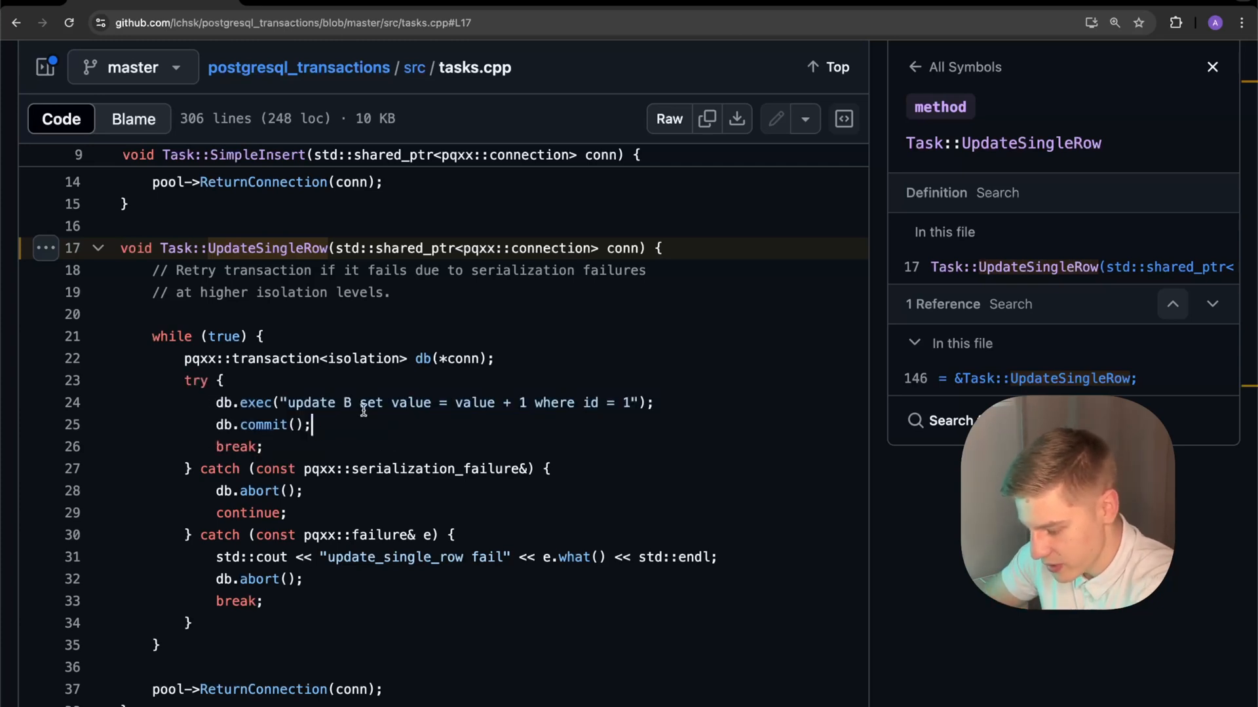
pyautogui.moveTo(203, 491)
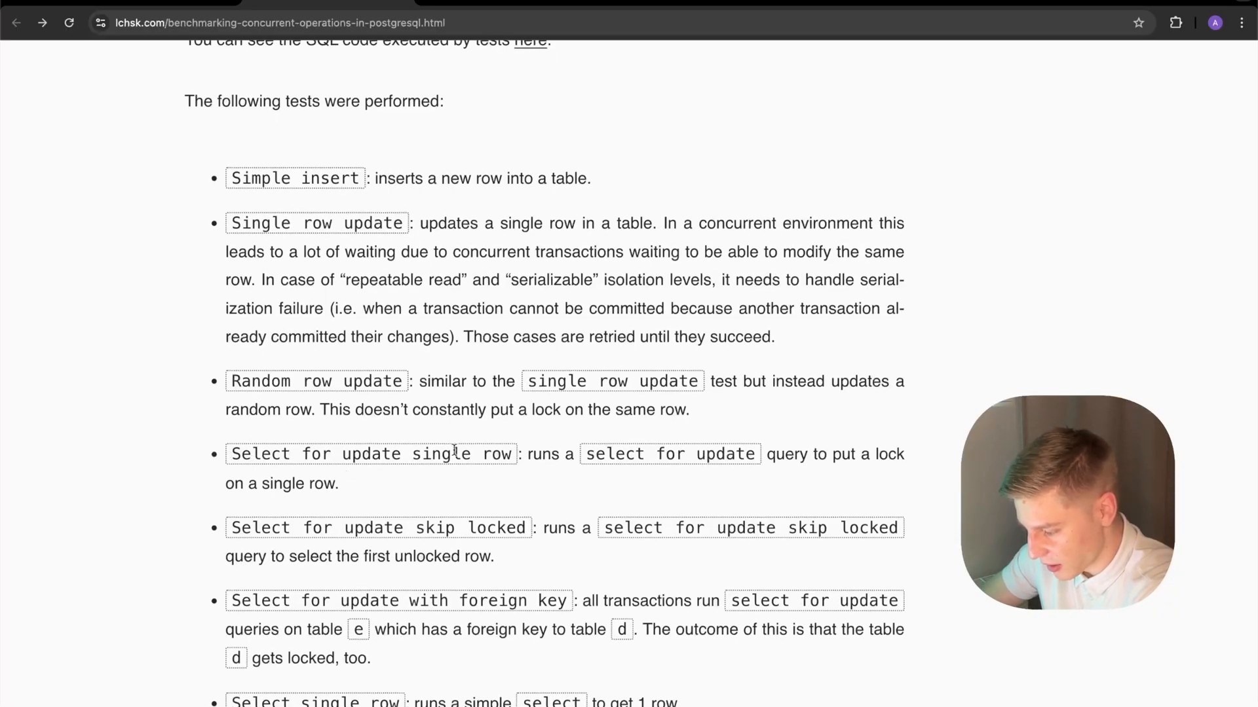
# Highlight the 'Select for update single row' test, scroll to Observations, and clear the highlight.
pyautogui.doubleClick(669, 454)
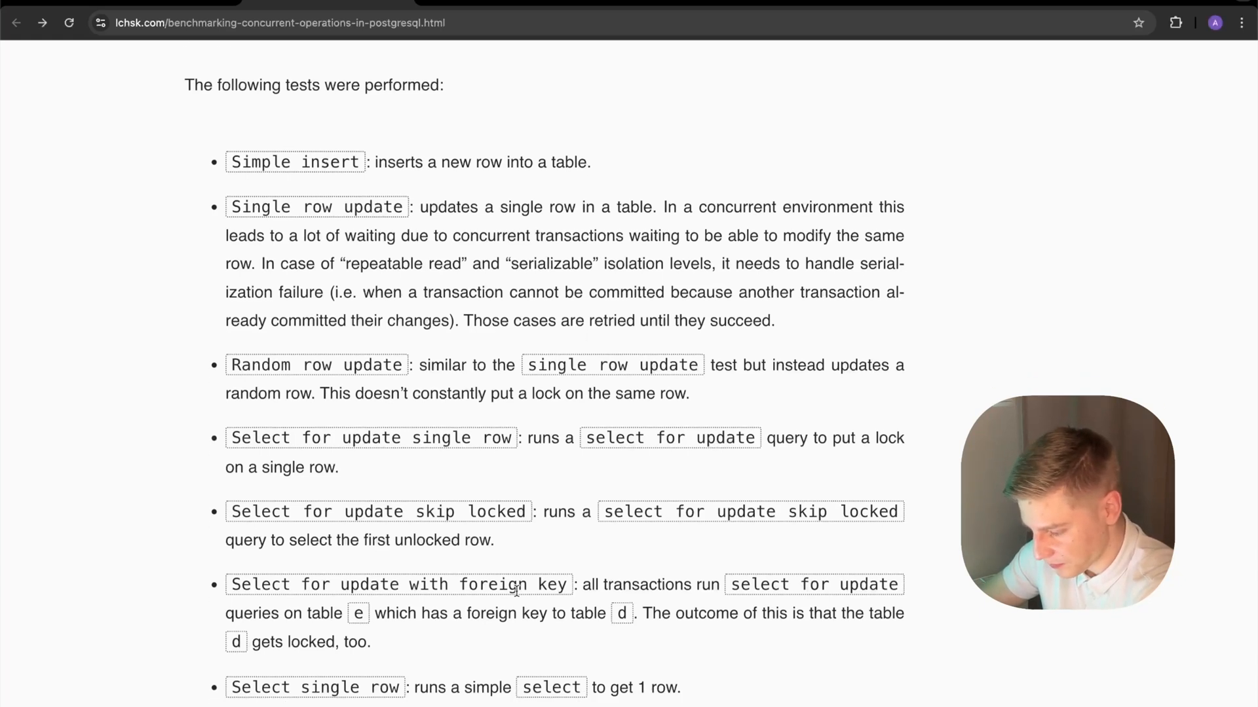
pyautogui.scroll(-3)
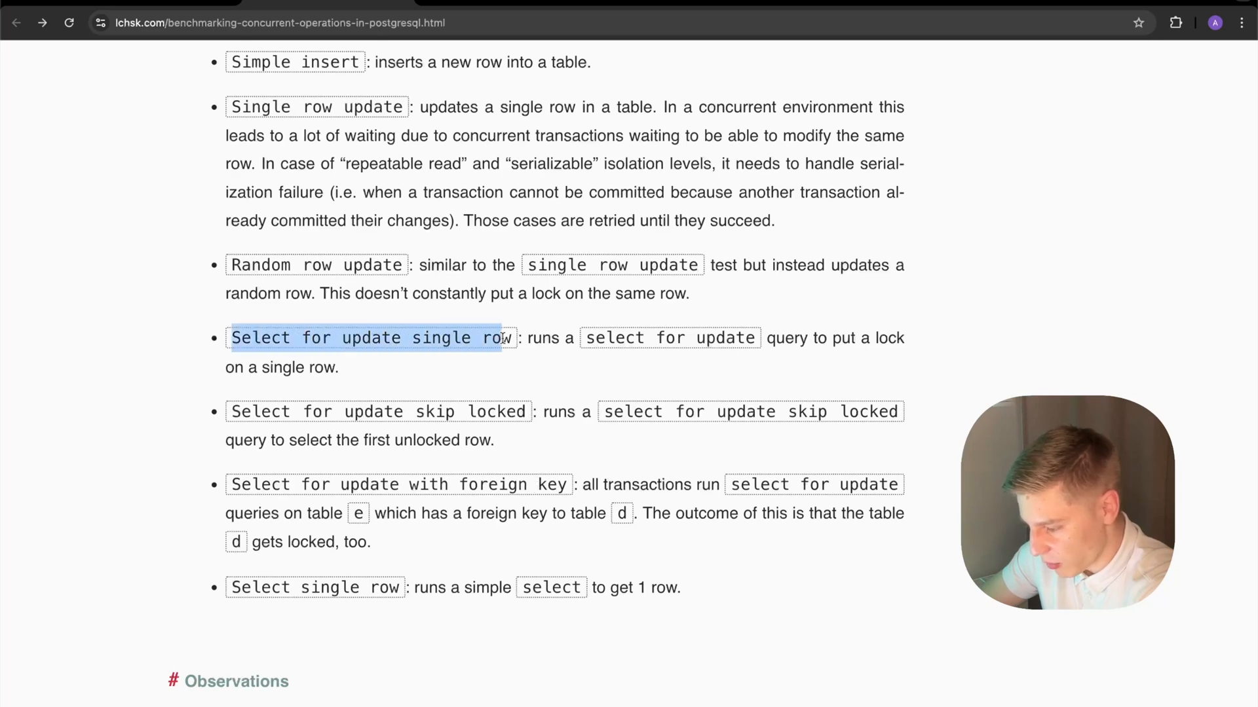
pyautogui.click(548, 479)
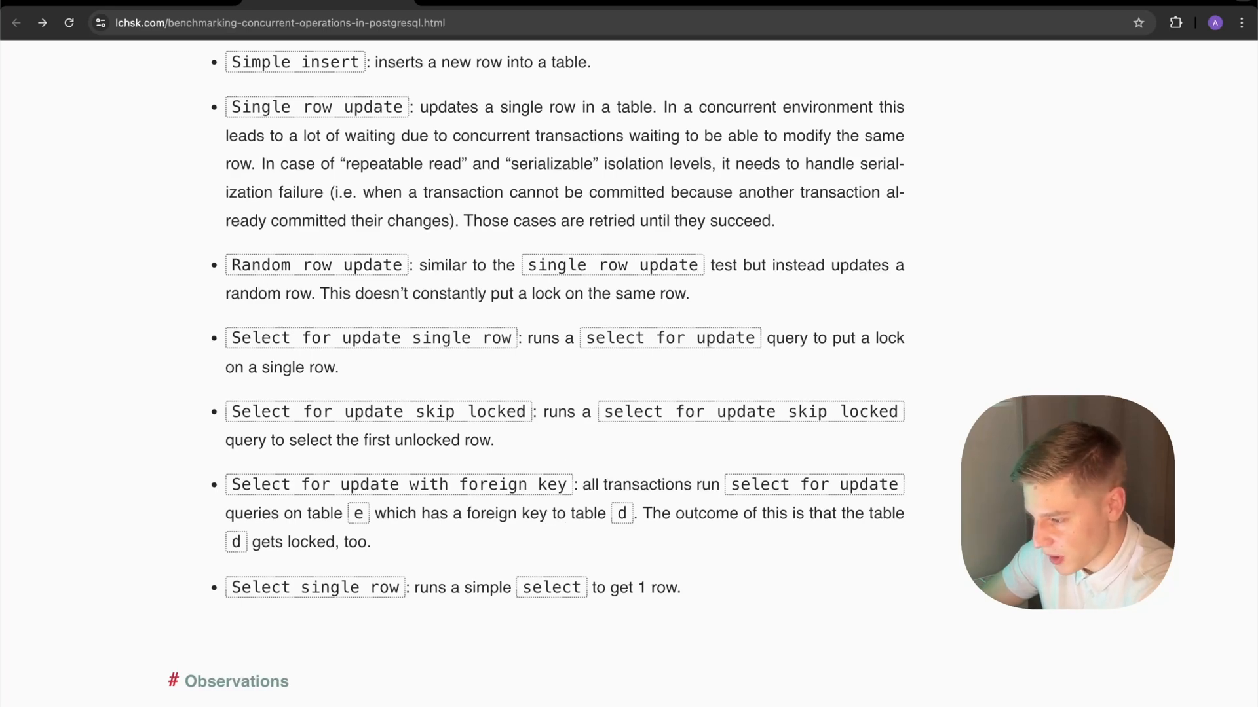
# Scroll past the Read committed chart to the isolation-level comparison chart at 1600 threads.
pyautogui.scroll(-3)
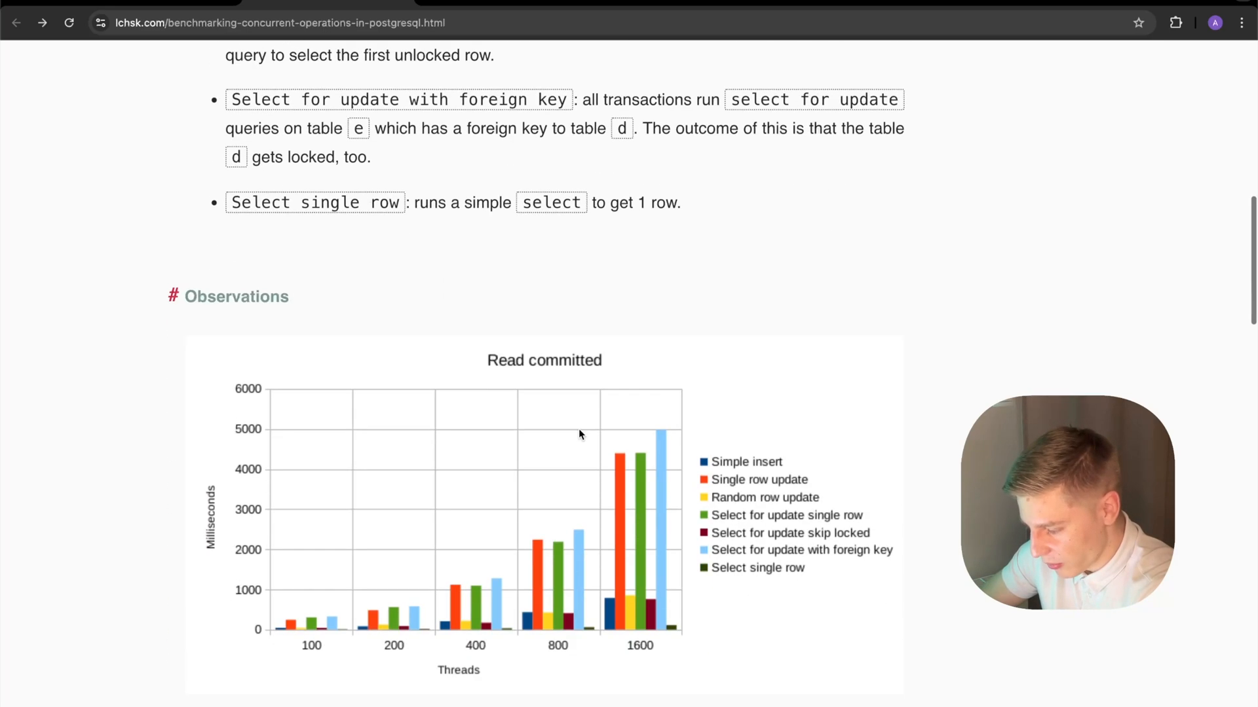
pyautogui.scroll(-3)
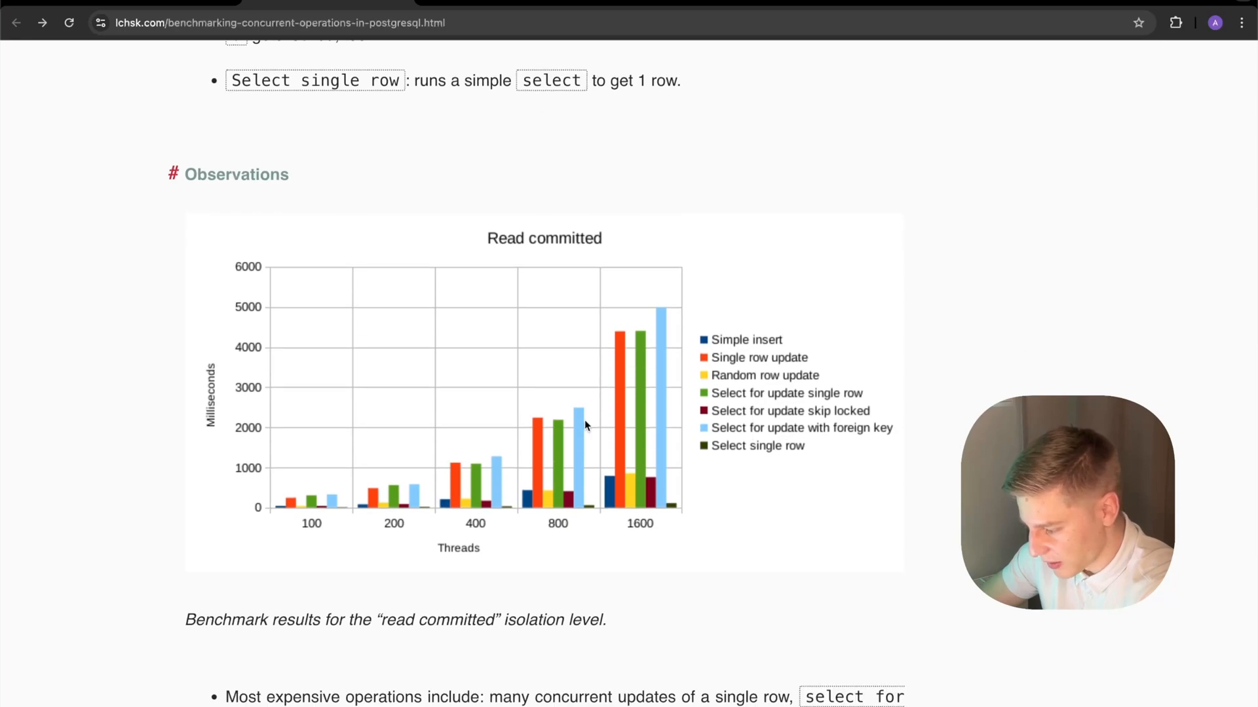
pyautogui.scroll(-3)
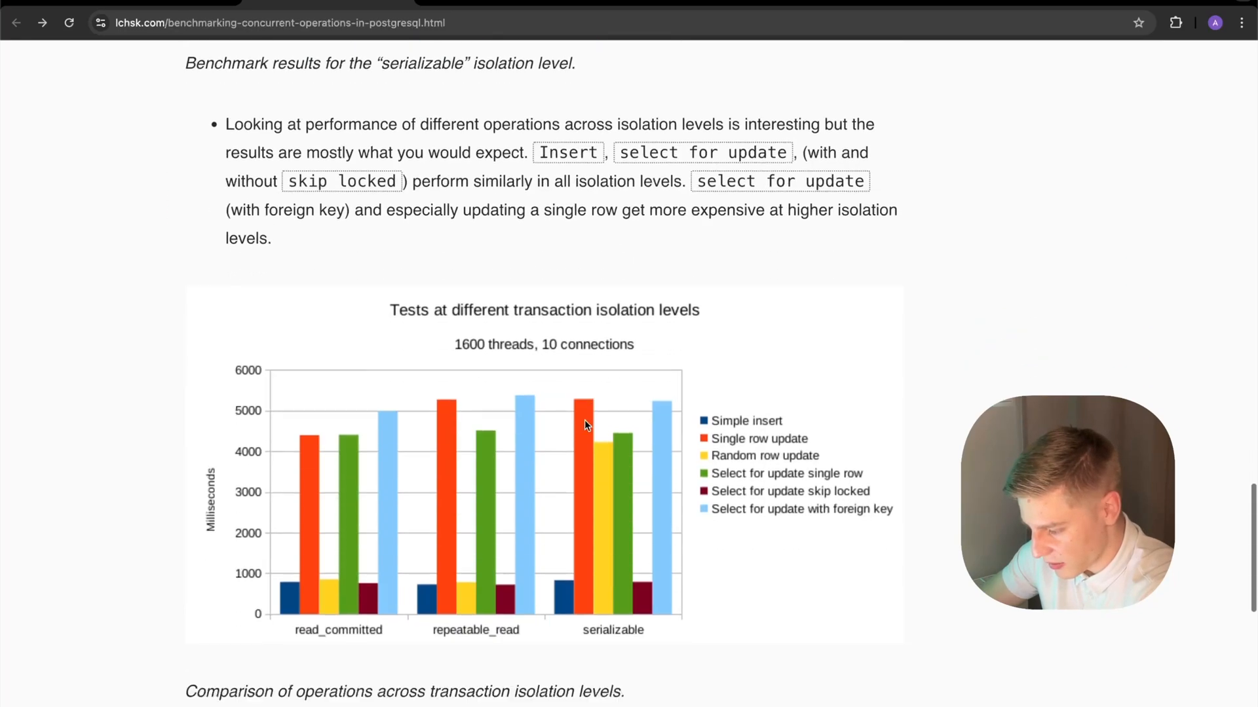
pyautogui.scroll(-3)
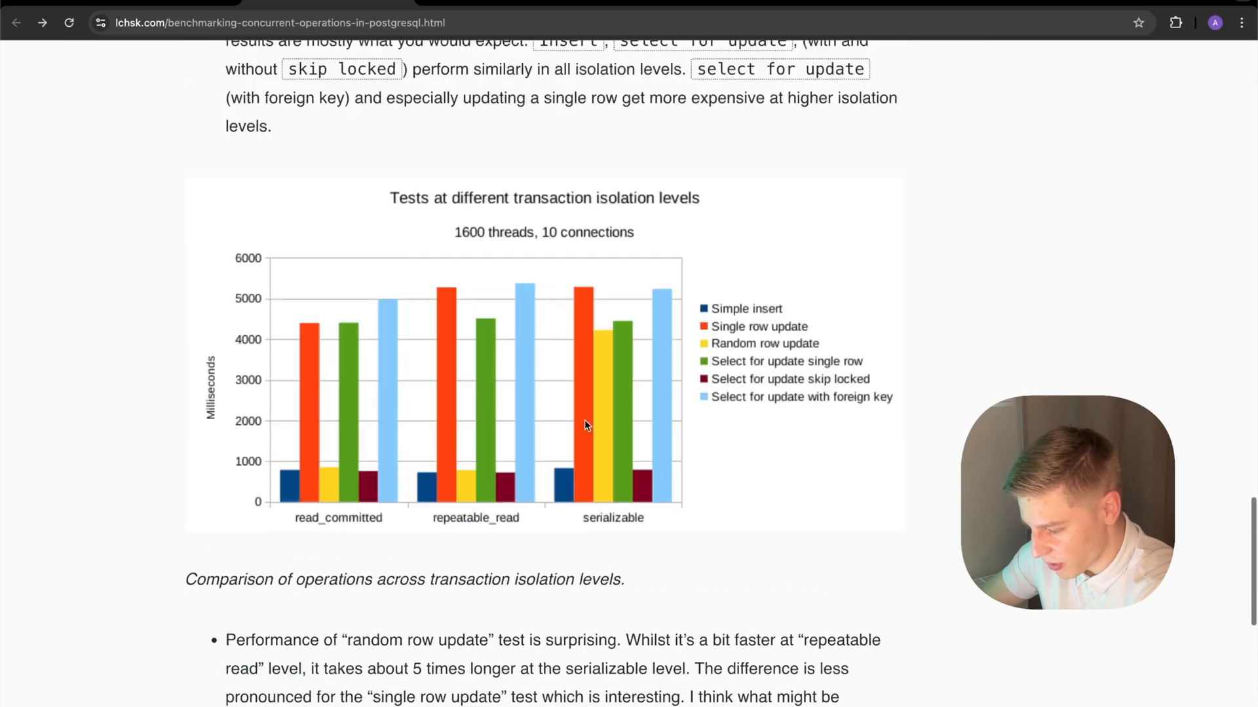
pyautogui.scroll(-3)
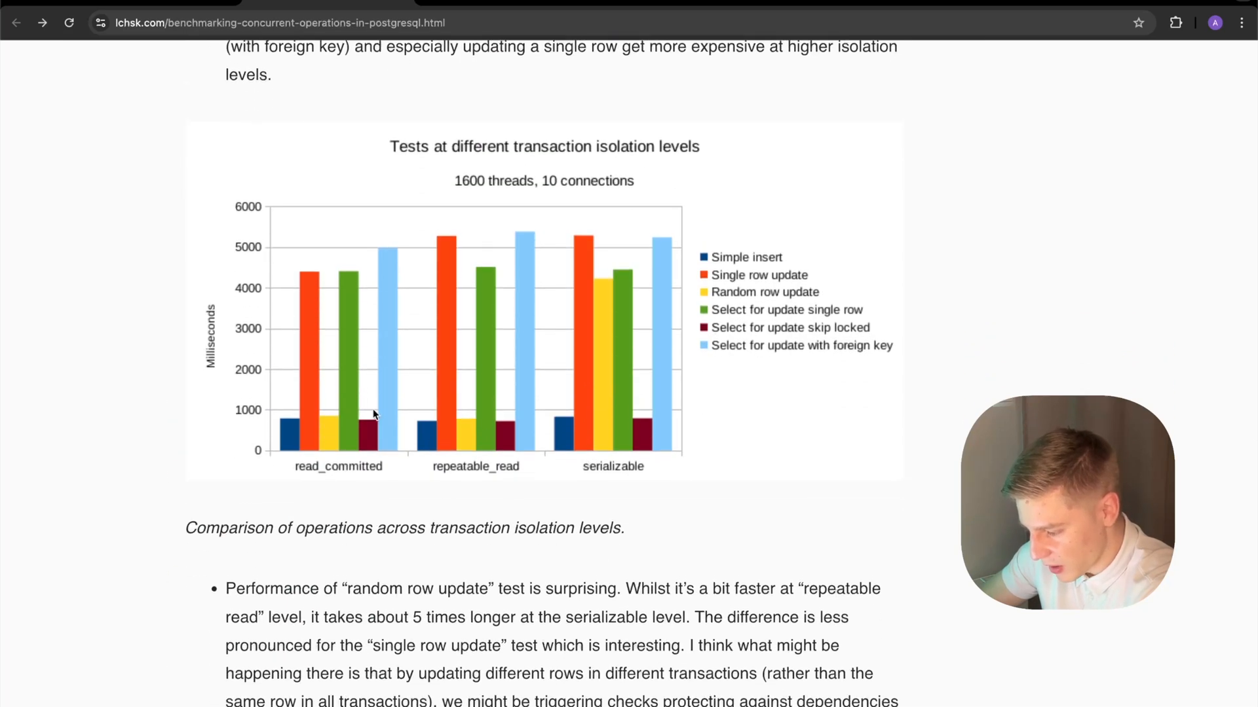
pyautogui.moveTo(707, 257)
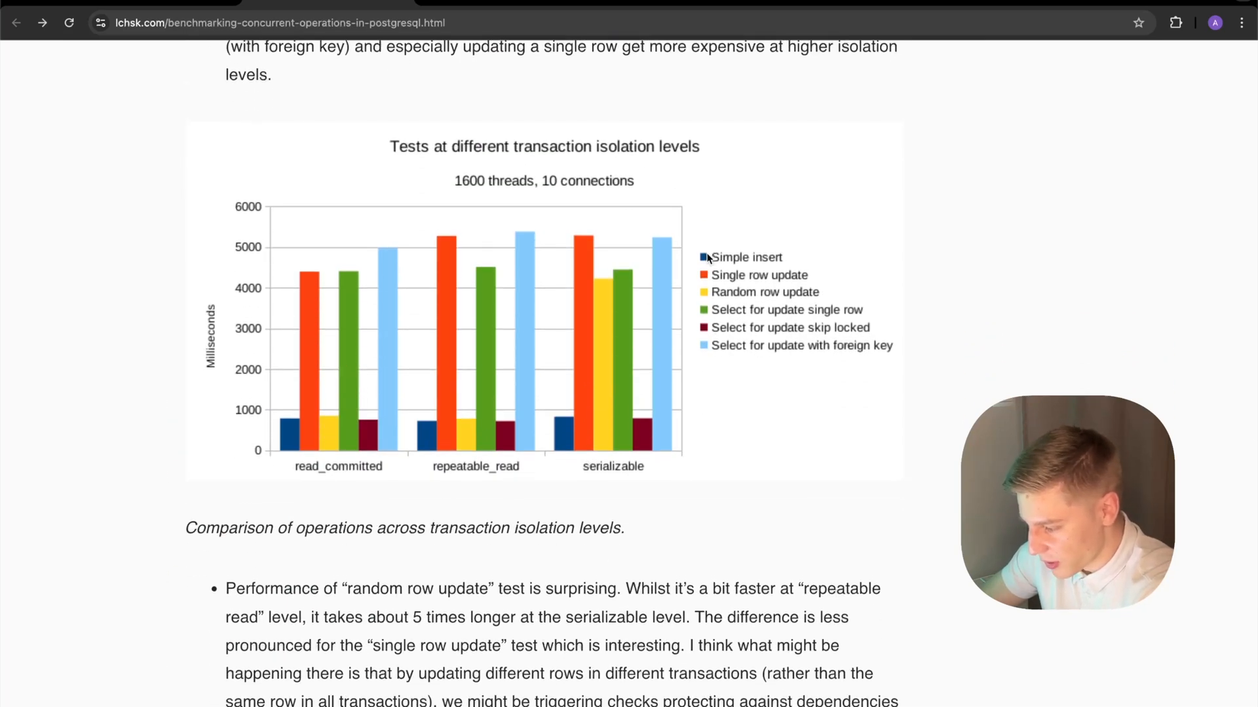
pyautogui.moveTo(716, 275)
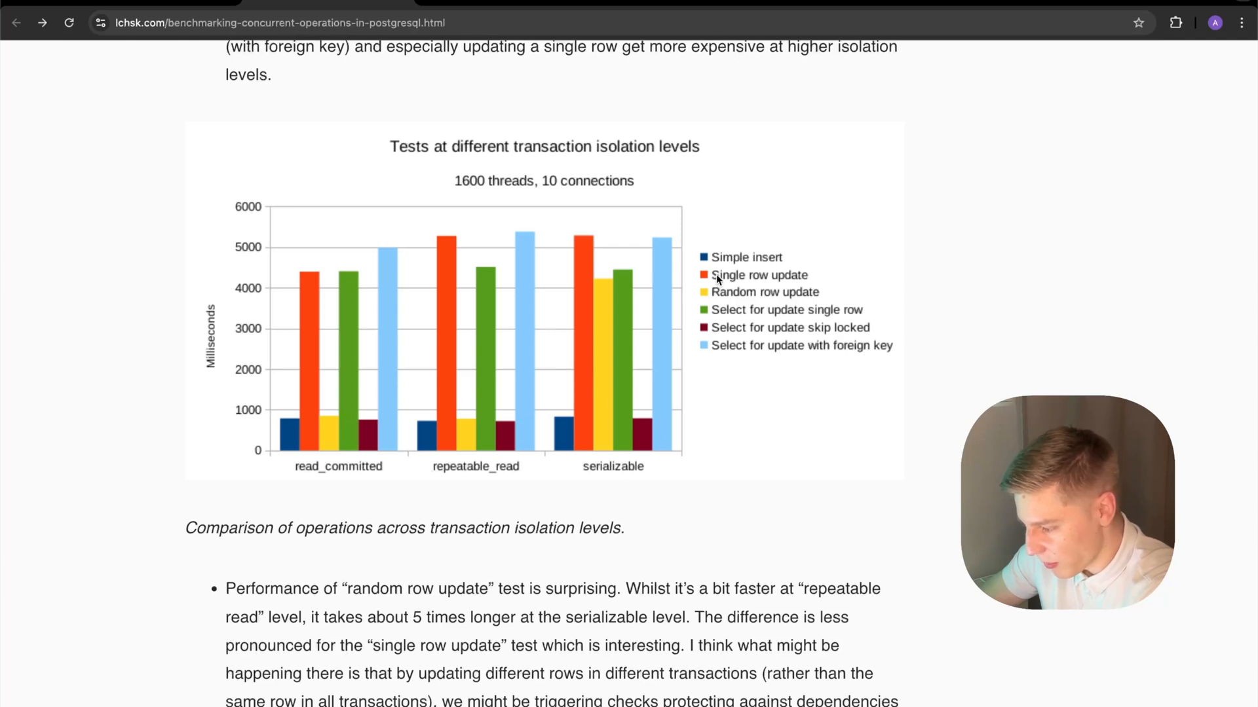
pyautogui.moveTo(355, 395)
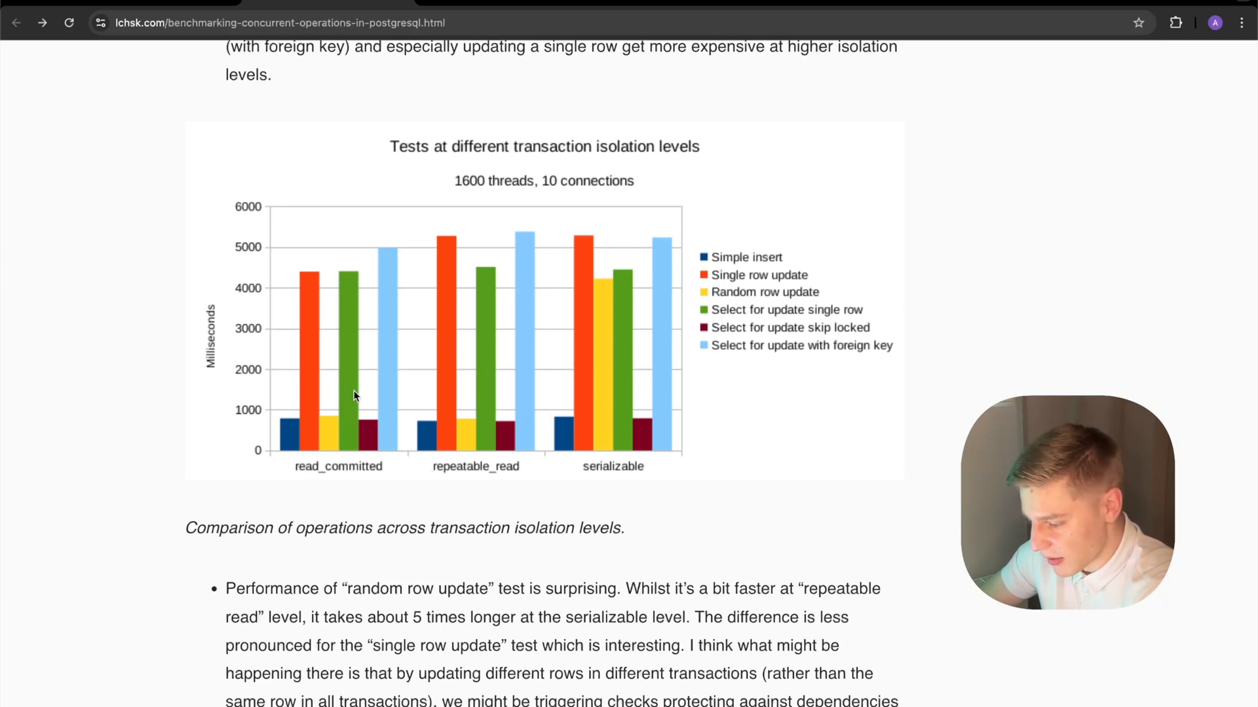
pyautogui.moveTo(697, 294)
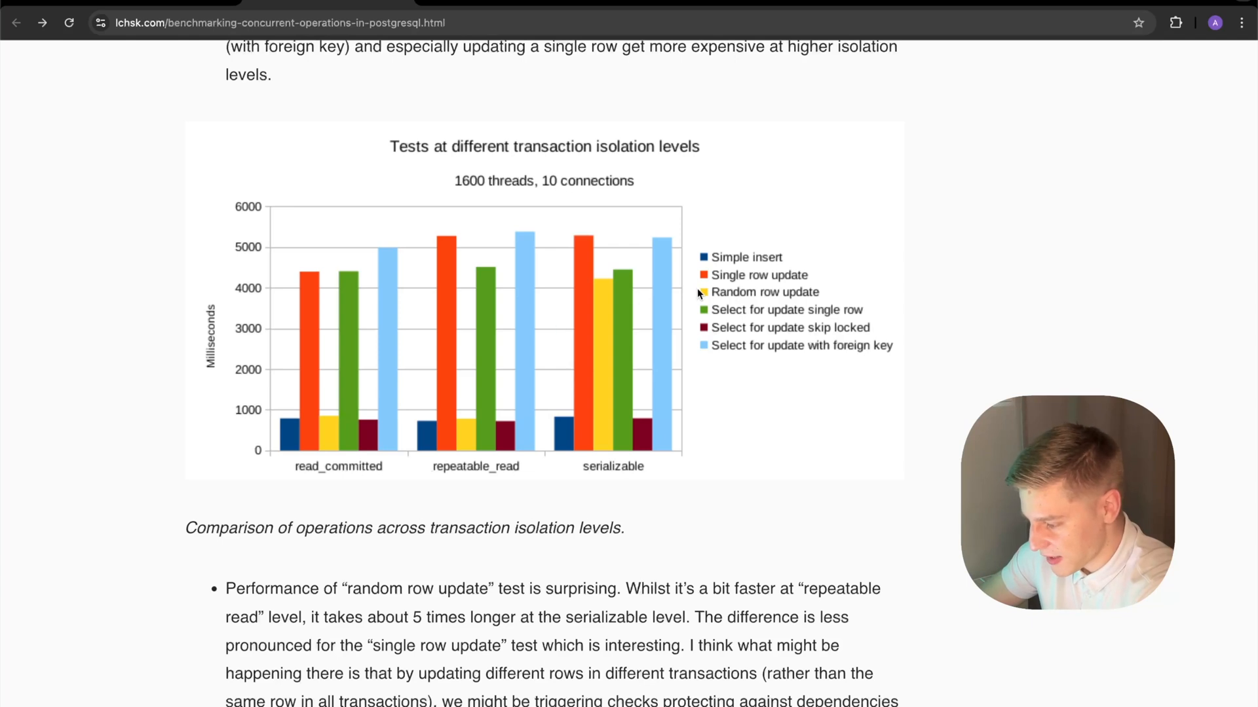
pyautogui.moveTo(589, 436)
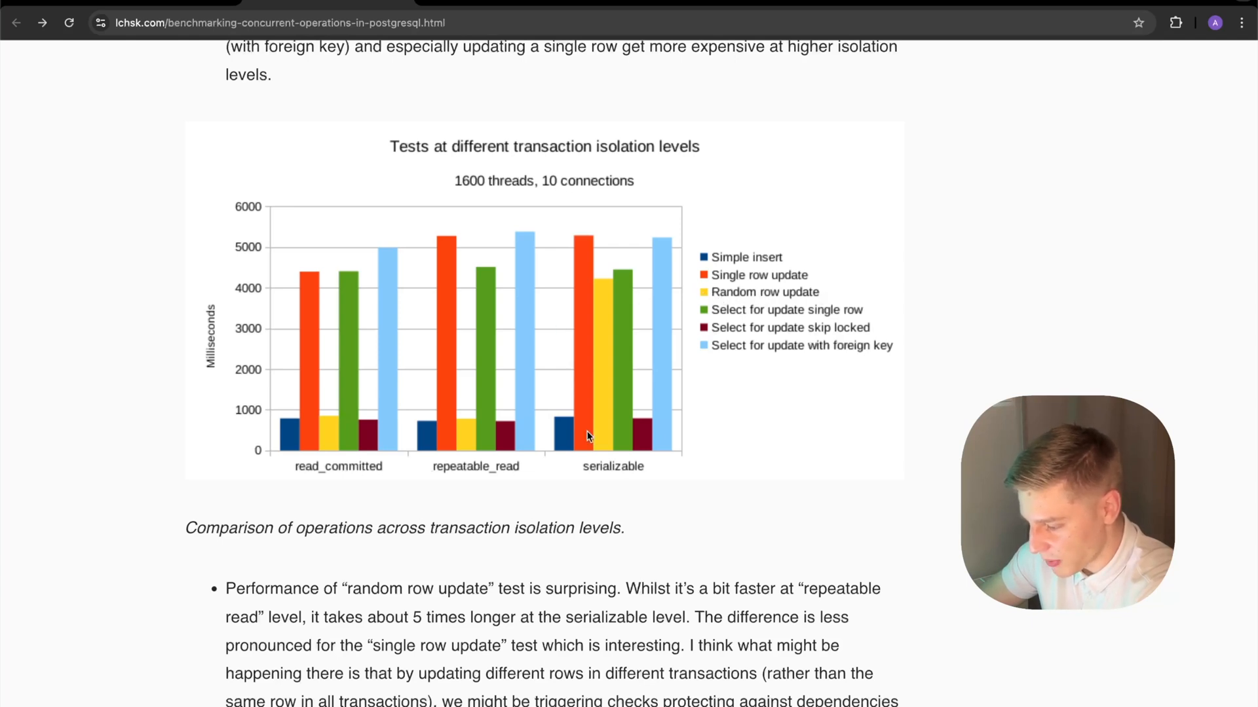
pyautogui.moveTo(440, 622)
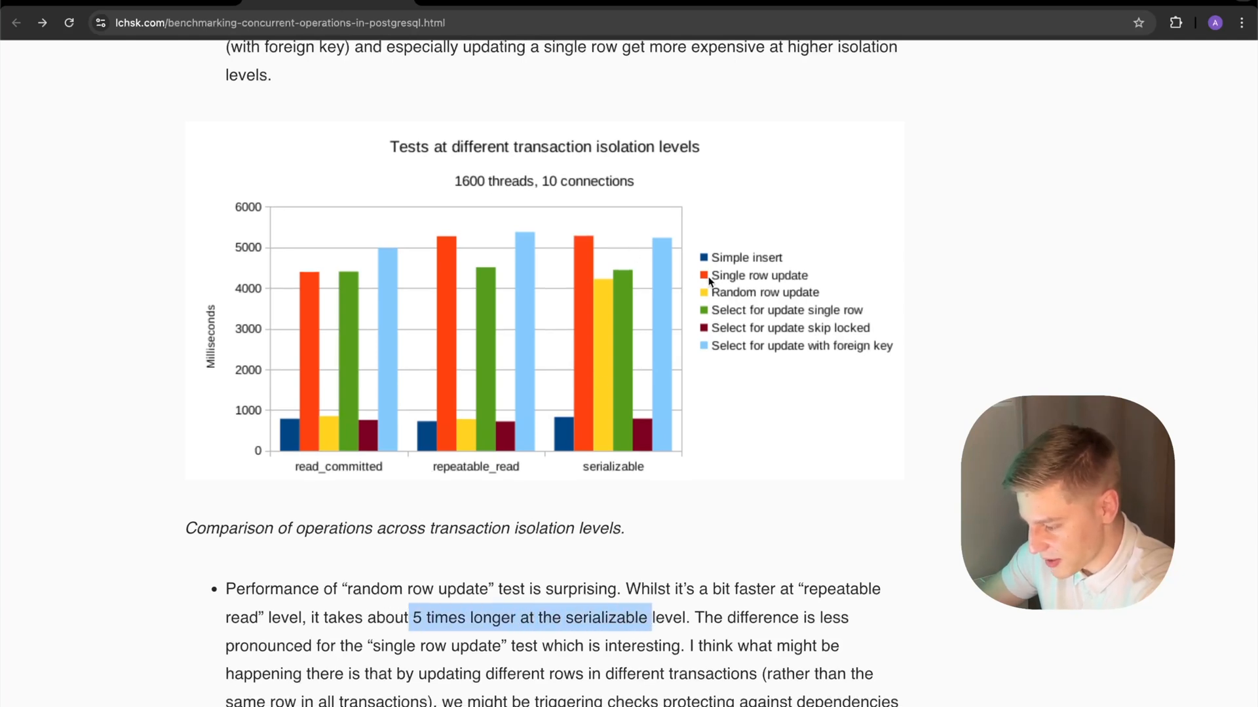
pyautogui.moveTo(628, 455)
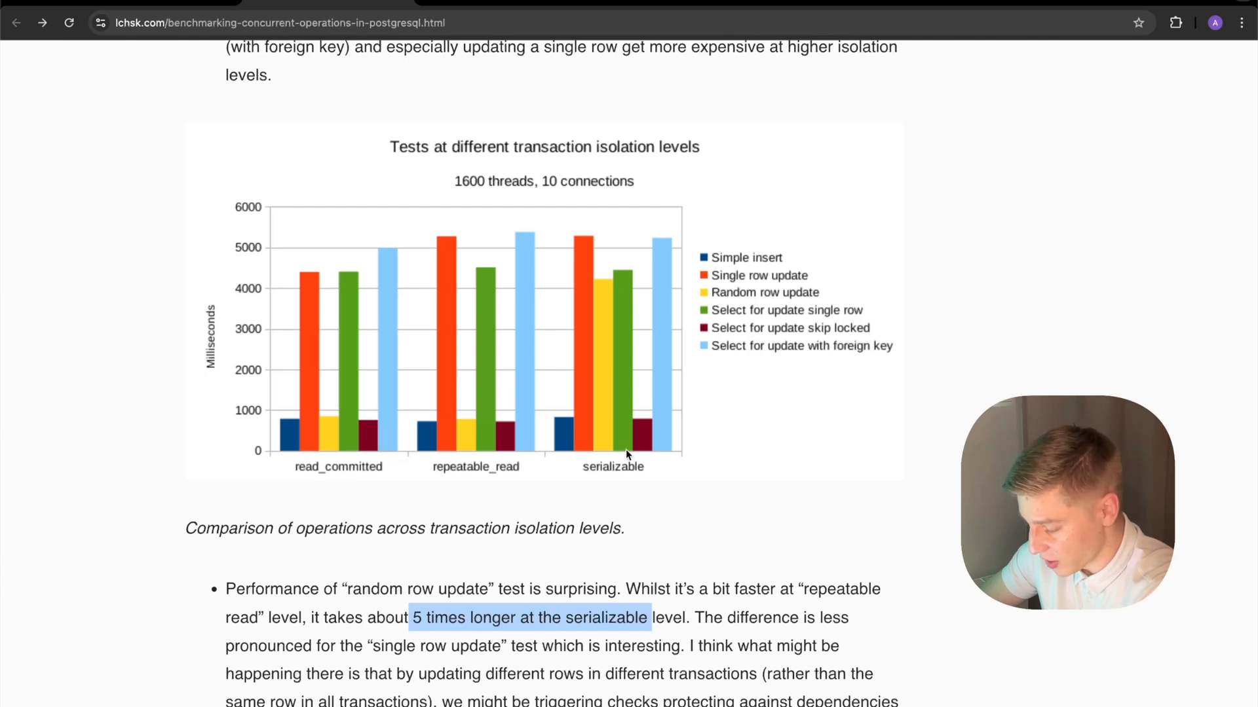
pyautogui.moveTo(740, 358)
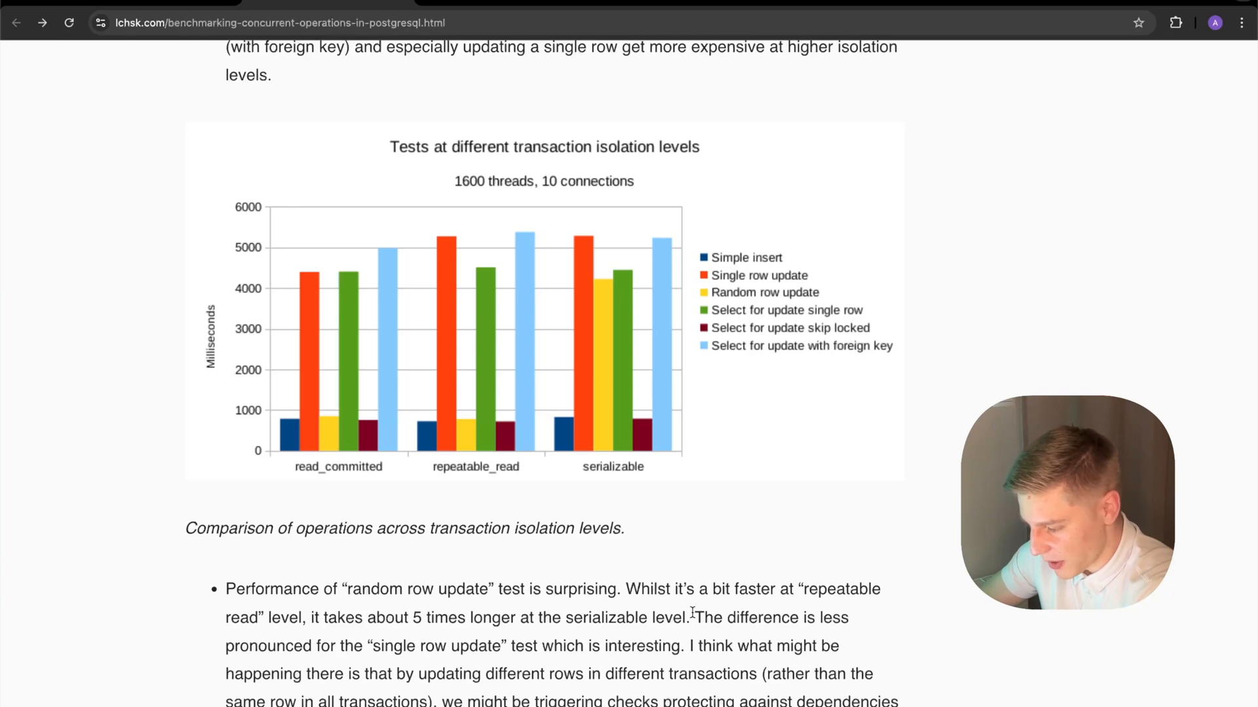
pyautogui.moveTo(629, 427)
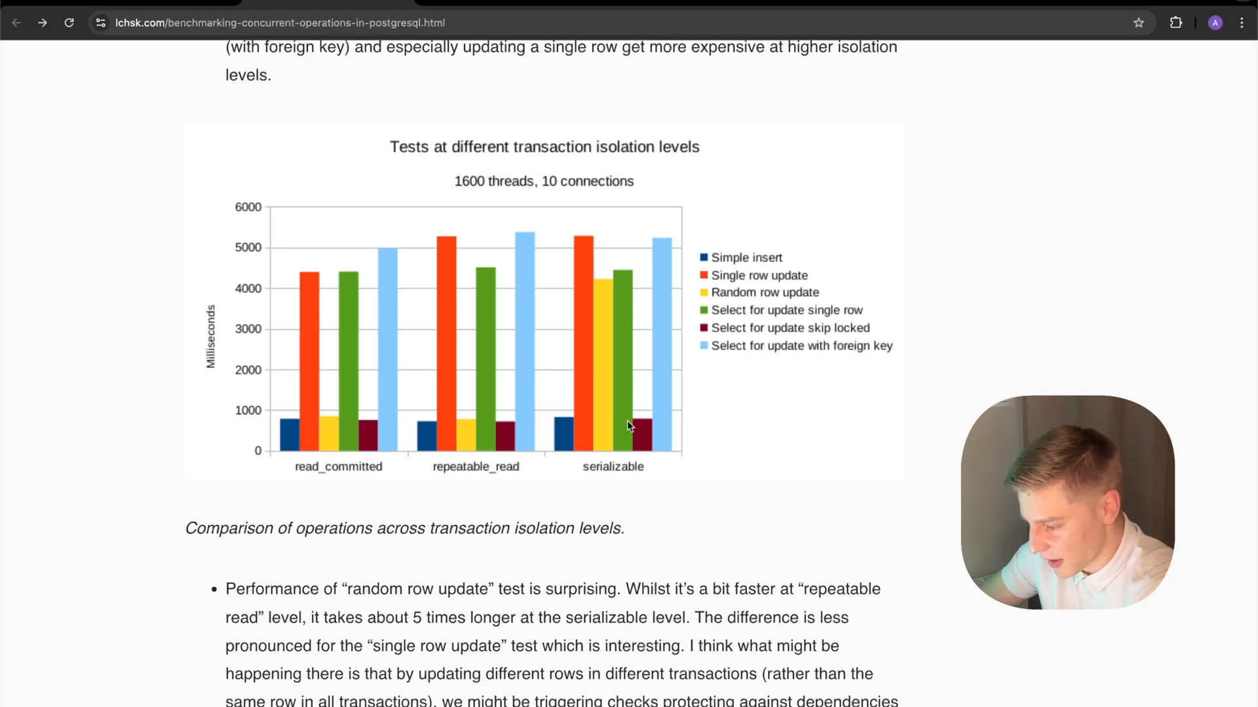
pyautogui.moveTo(705, 296)
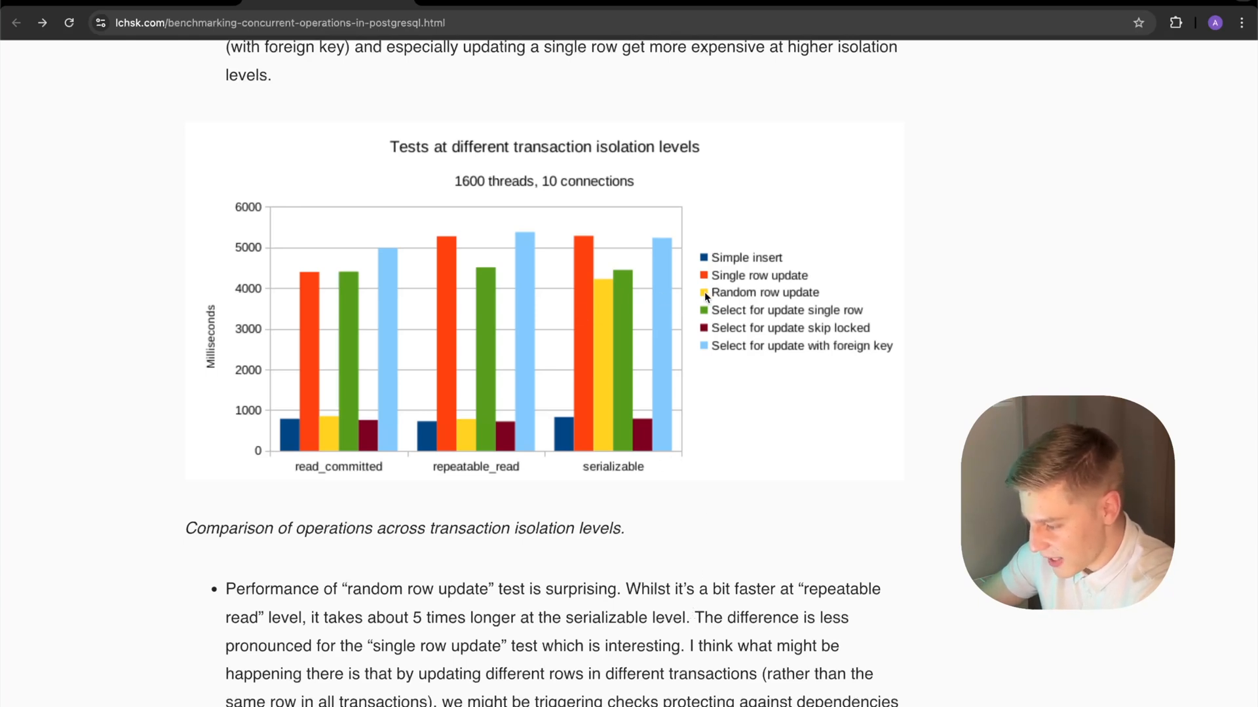
pyautogui.moveTo(726, 301)
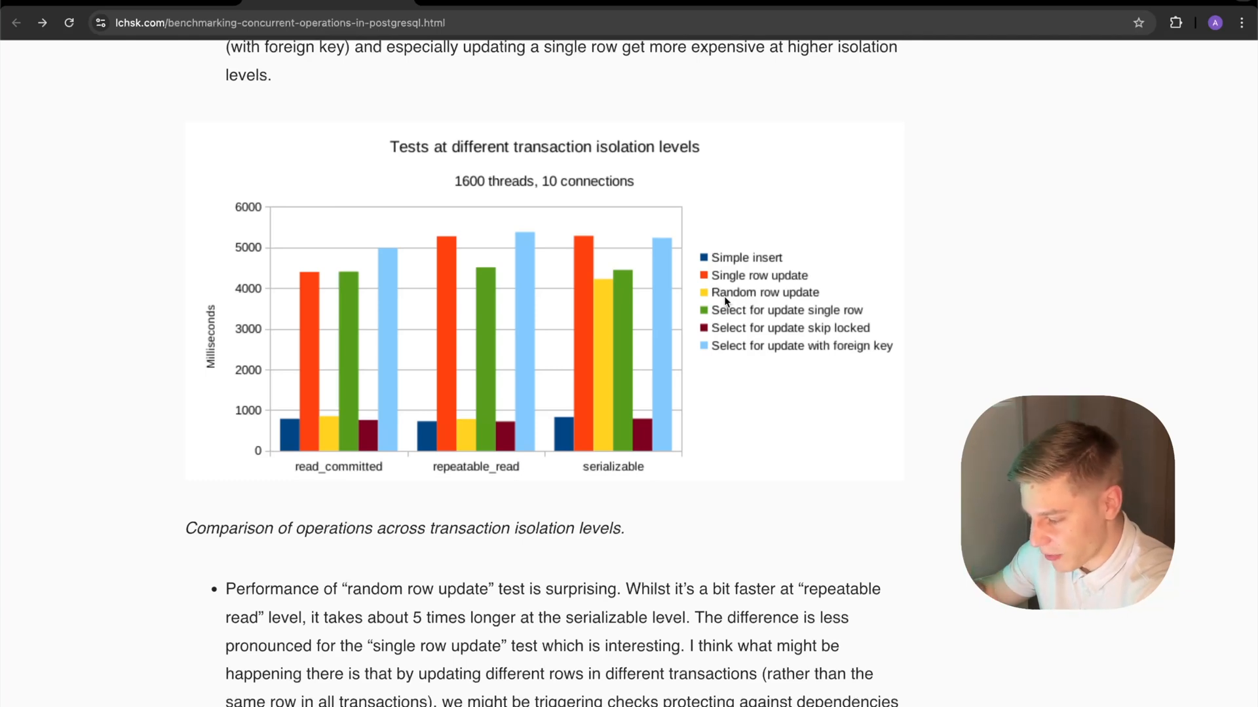